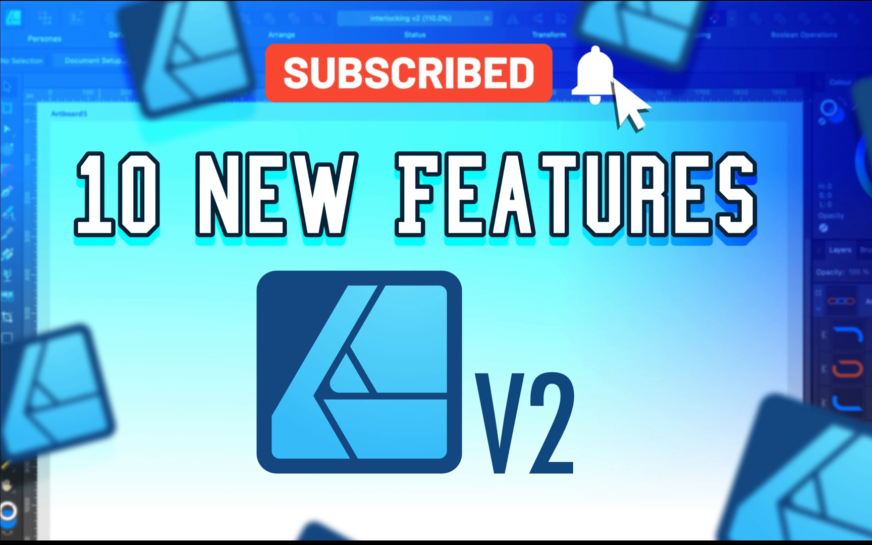
# Apply a Mesh warp to the orange bar and drag its top nodes outward into a bulge.
pyautogui.click(594, 73)
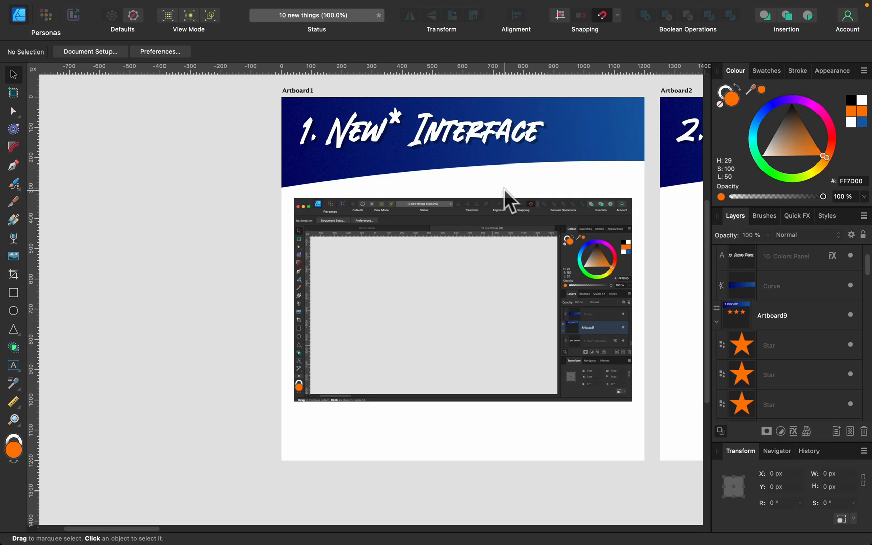
pyautogui.moveTo(467, 209)
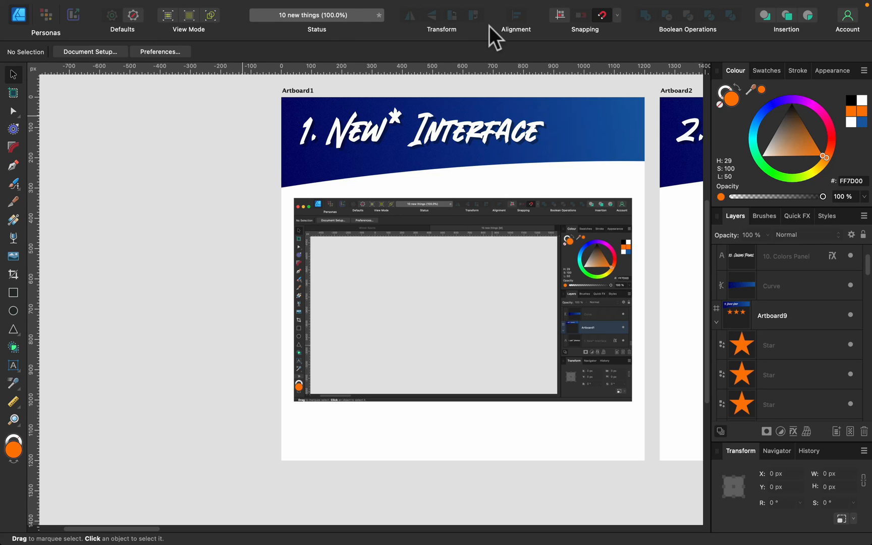
pyautogui.moveTo(426, 25)
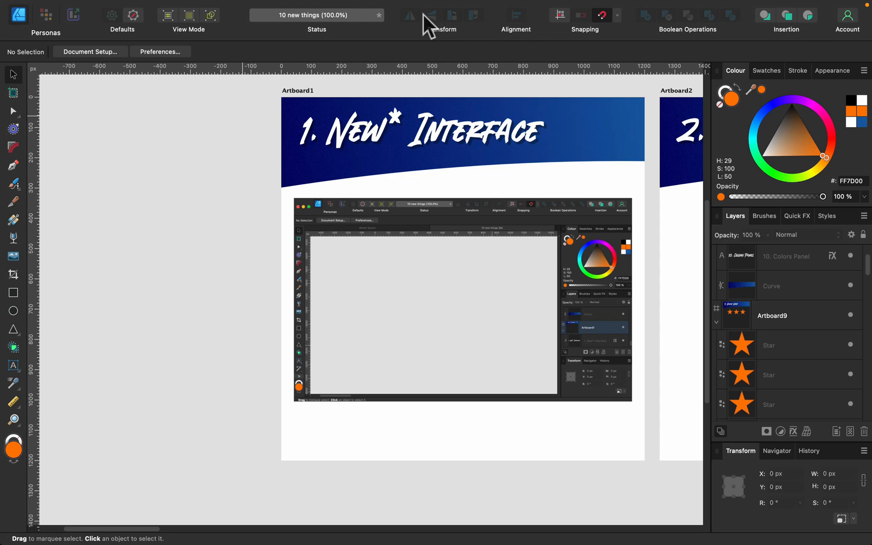
pyautogui.moveTo(224, 84)
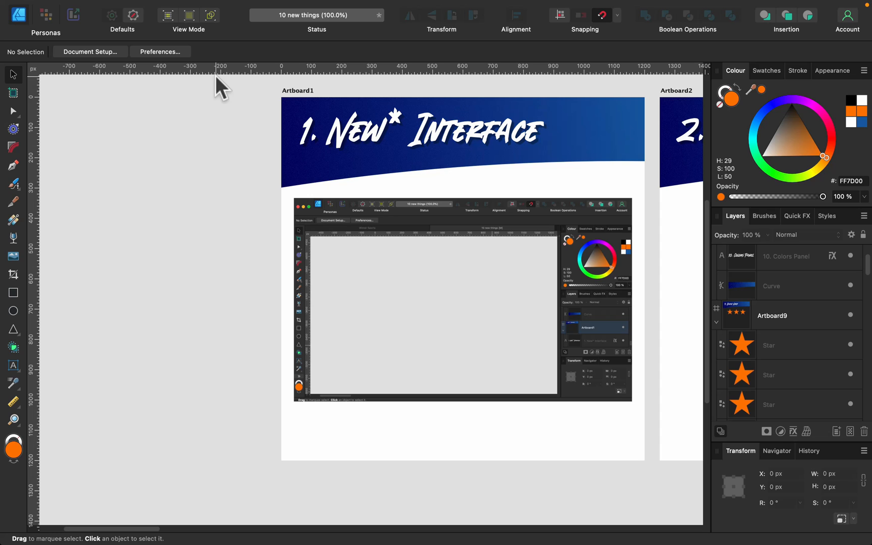
pyautogui.moveTo(56, 136)
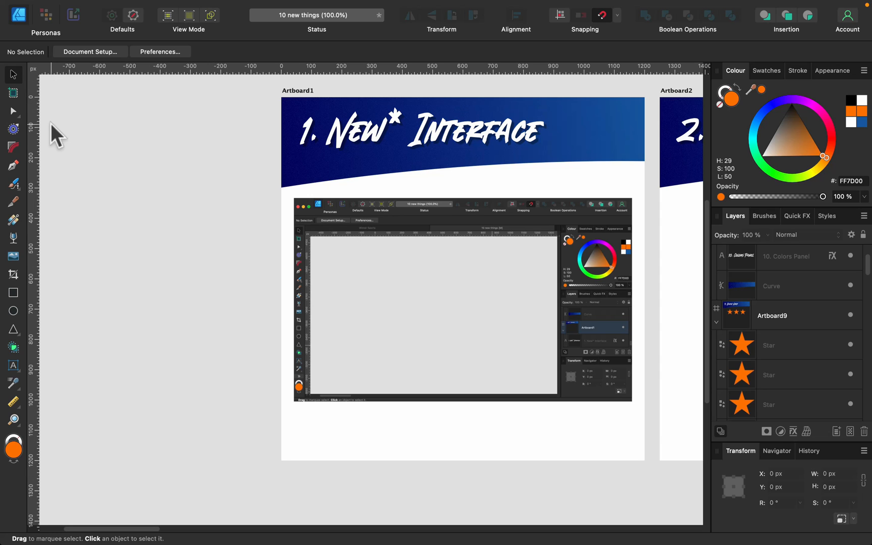
pyautogui.moveTo(31, 290)
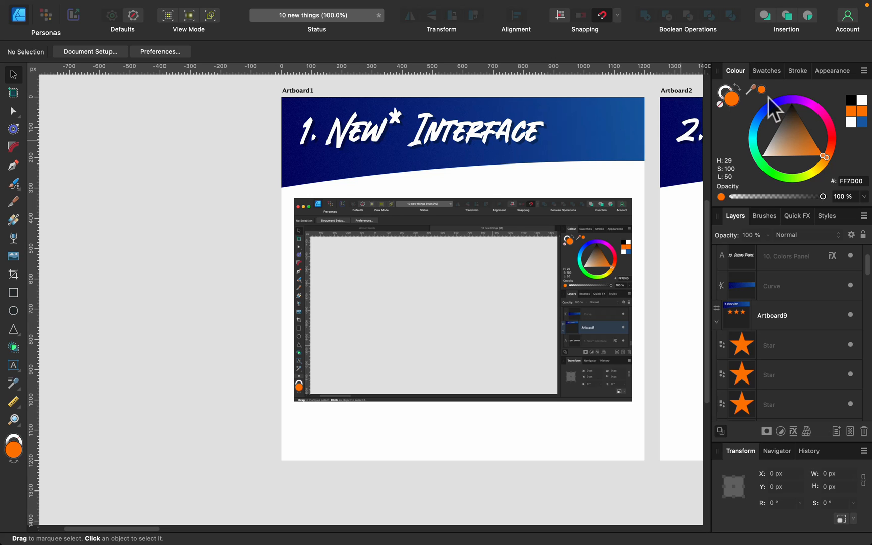
pyautogui.moveTo(767, 239)
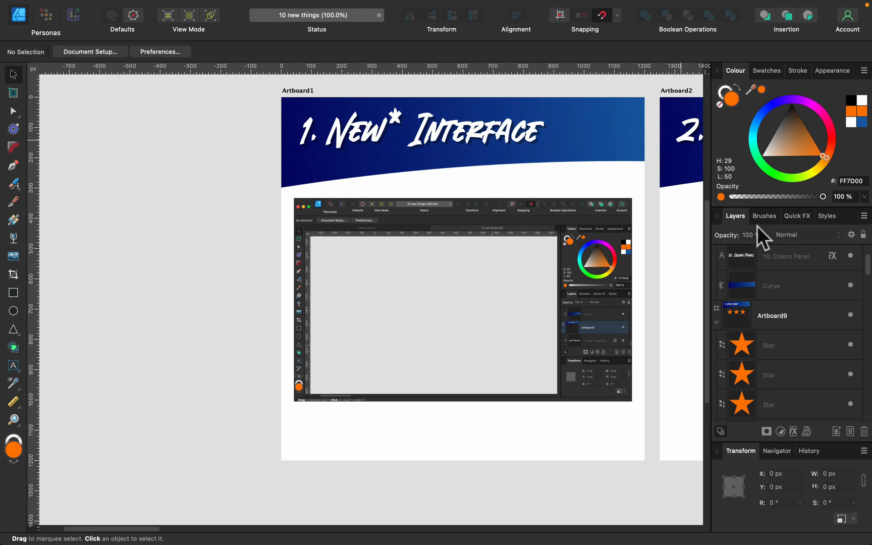
pyautogui.moveTo(777, 187)
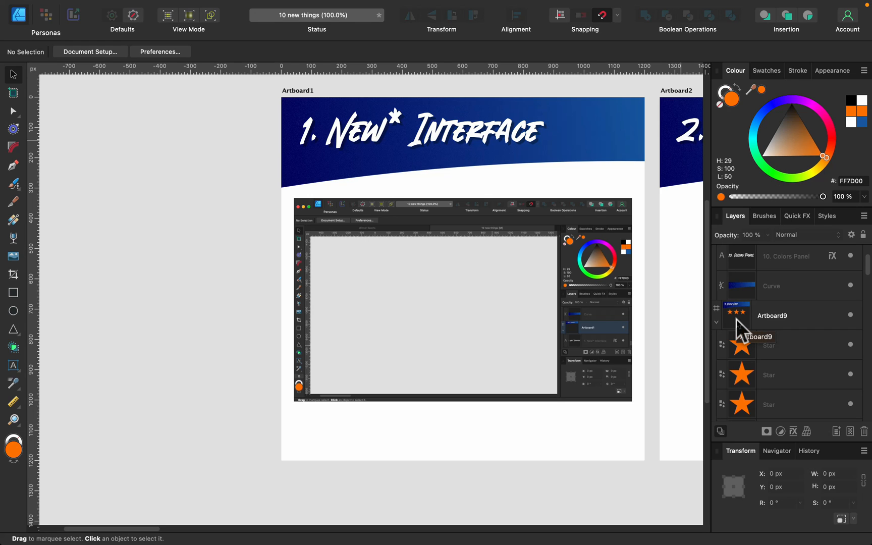
pyautogui.moveTo(579, 225)
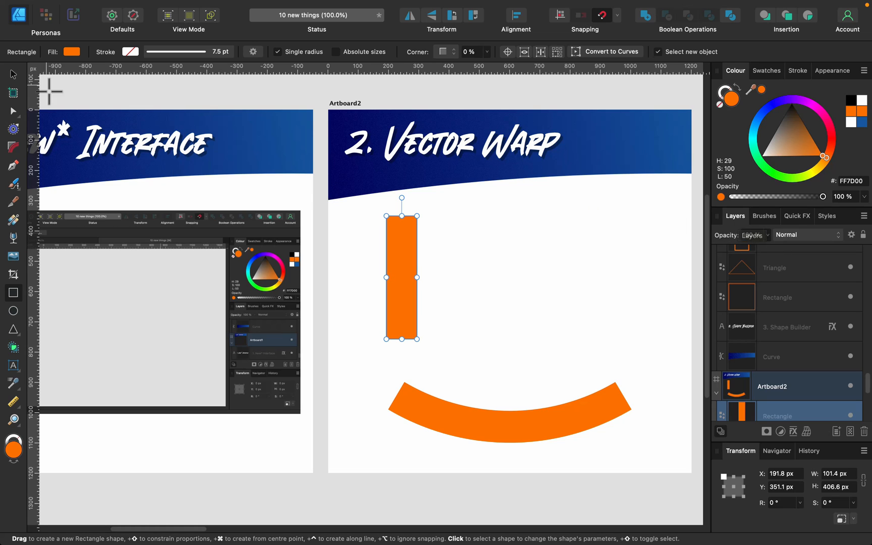
pyautogui.moveTo(754, 238)
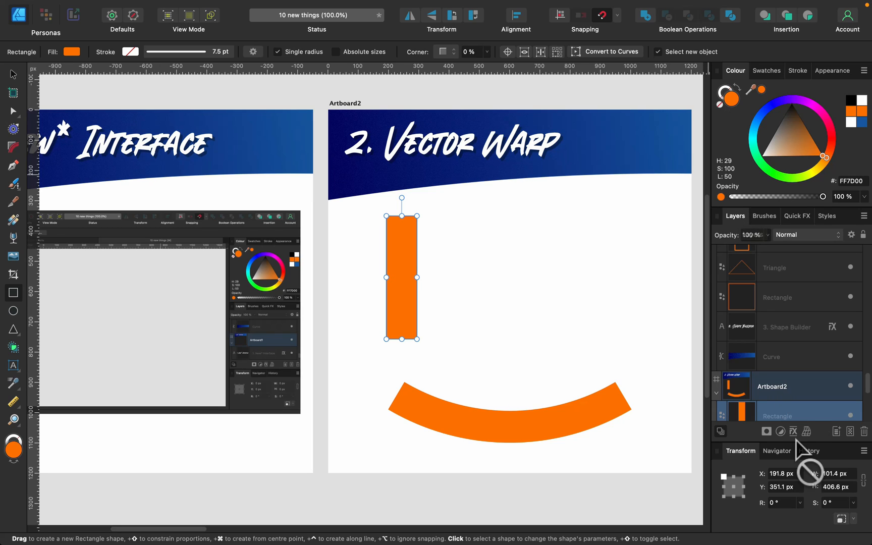
pyautogui.click(807, 431)
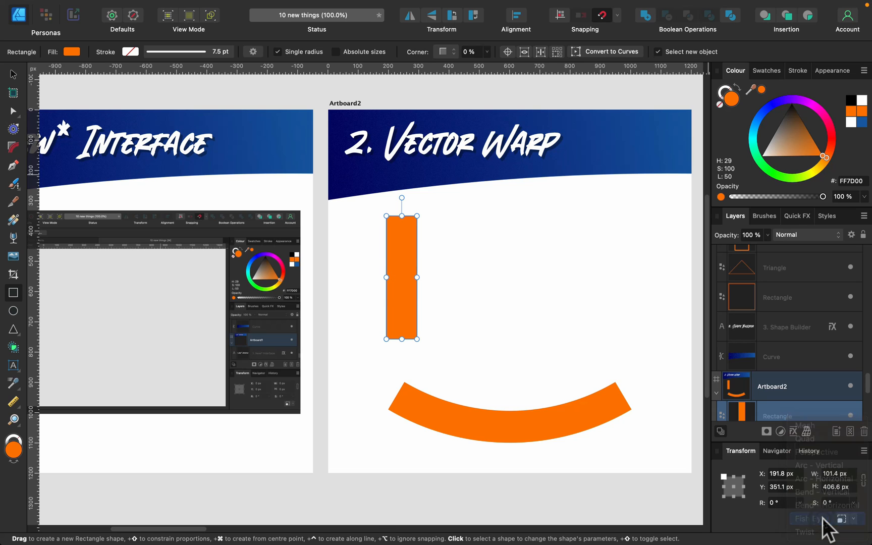
pyautogui.moveTo(401, 216); pyautogui.dragTo(451, 227)
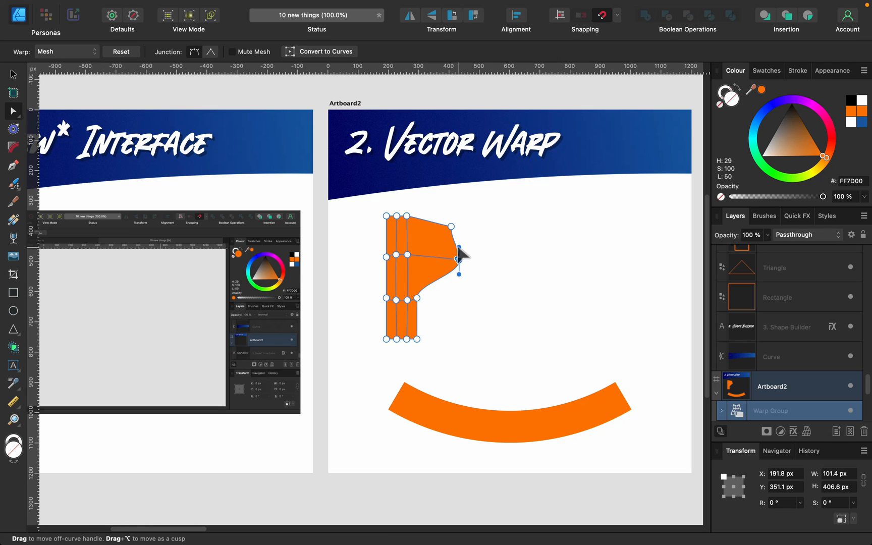
pyautogui.moveTo(460, 255); pyautogui.dragTo(442, 187)
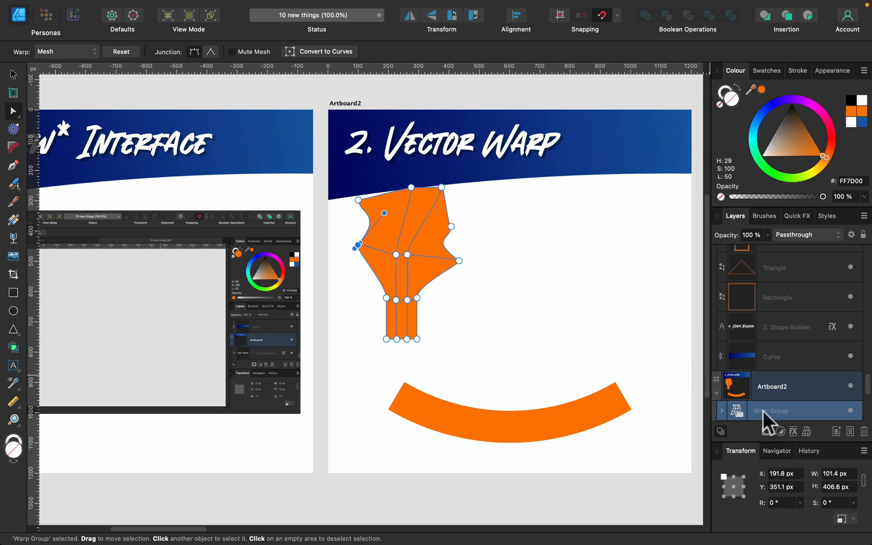
pyautogui.click(723, 386)
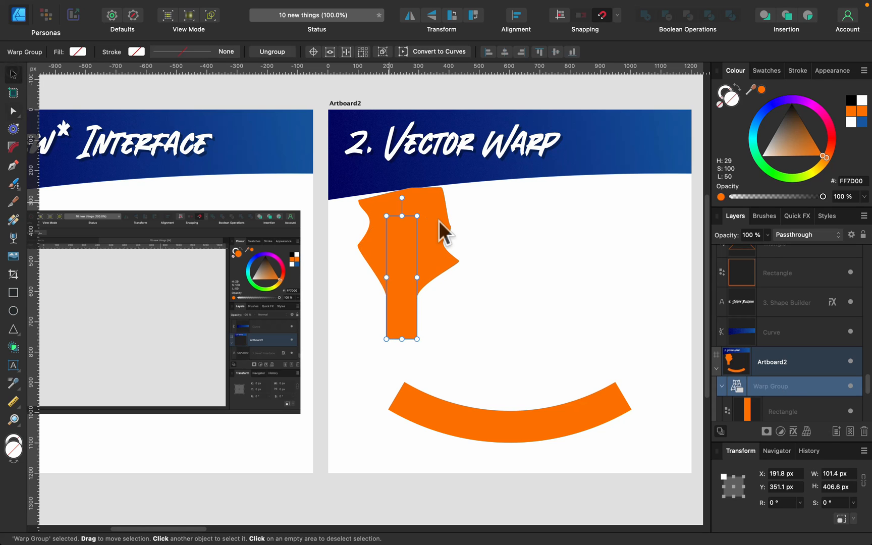
pyautogui.moveTo(412, 236)
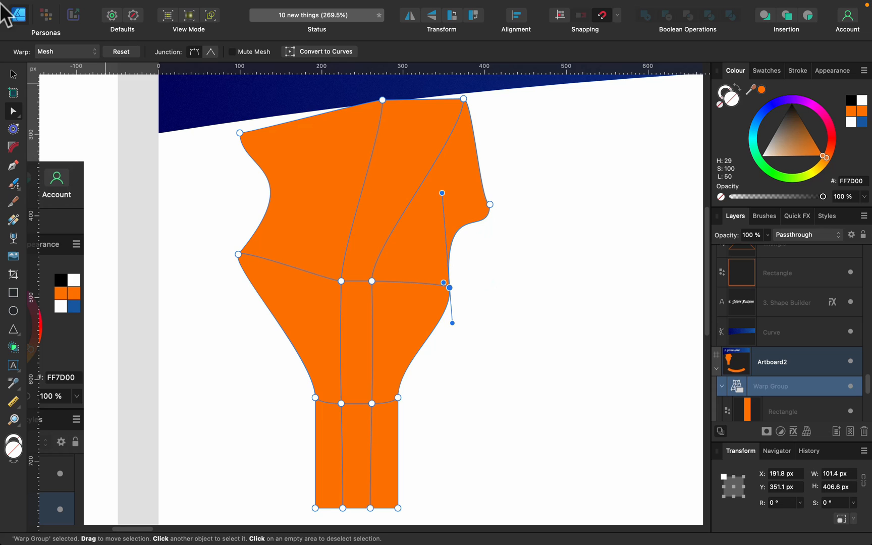
# Change the warp to Arc - Vertical, convert the bar to curves and deselect it.
pyautogui.click(65, 52)
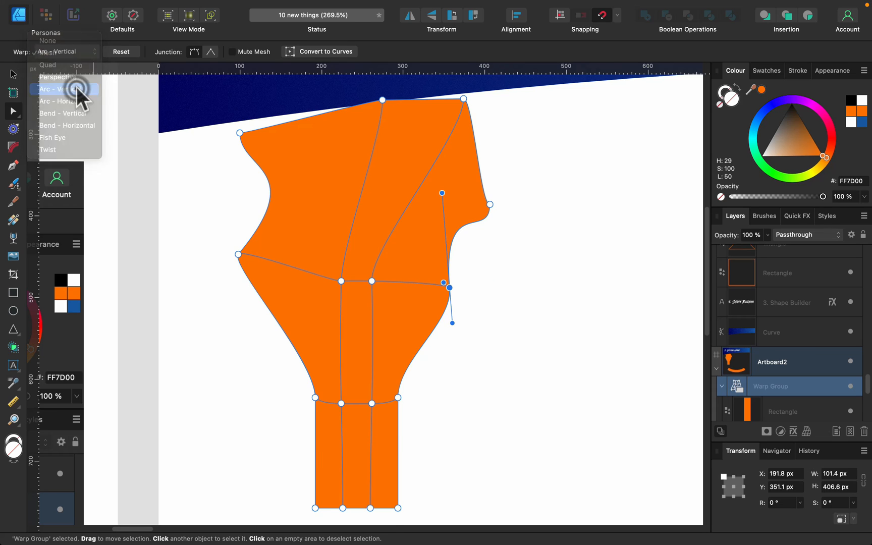
pyautogui.click(59, 89)
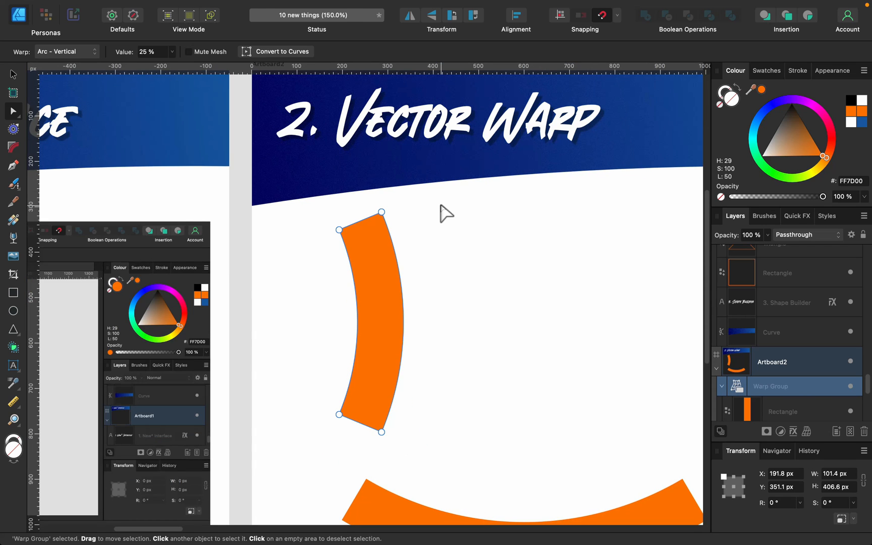
pyautogui.moveTo(292, 63)
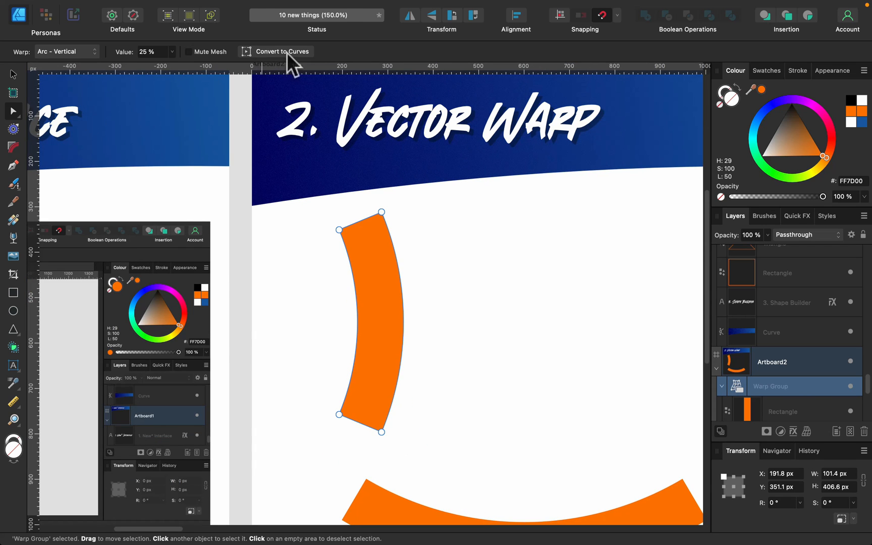
pyautogui.click(282, 52)
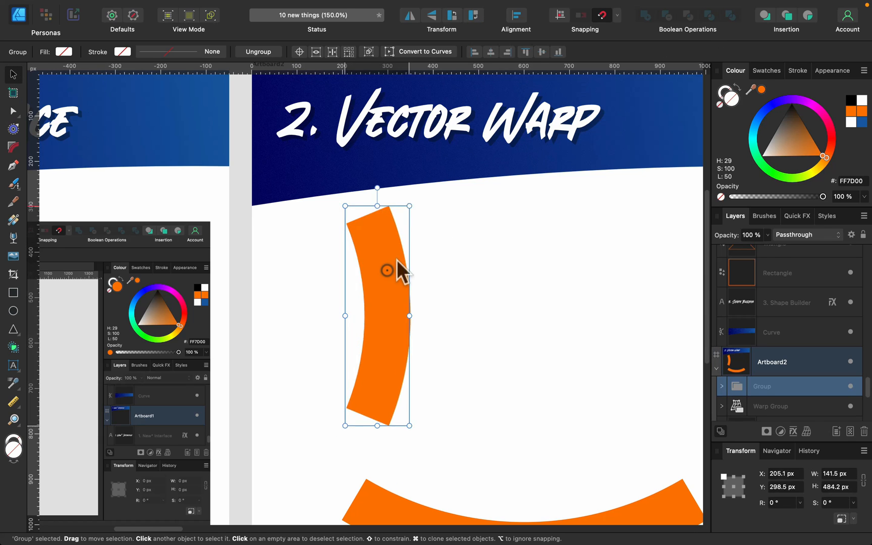
pyautogui.click(529, 291)
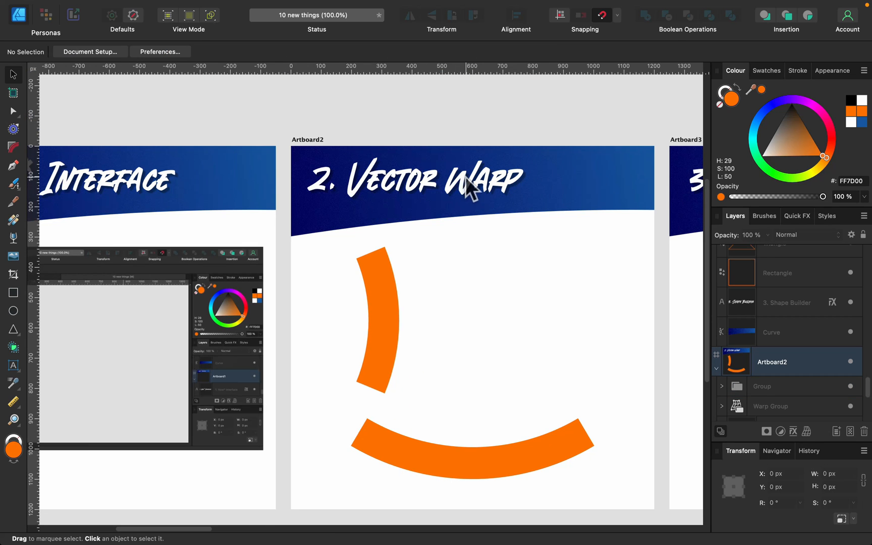
pyautogui.moveTo(607, 301)
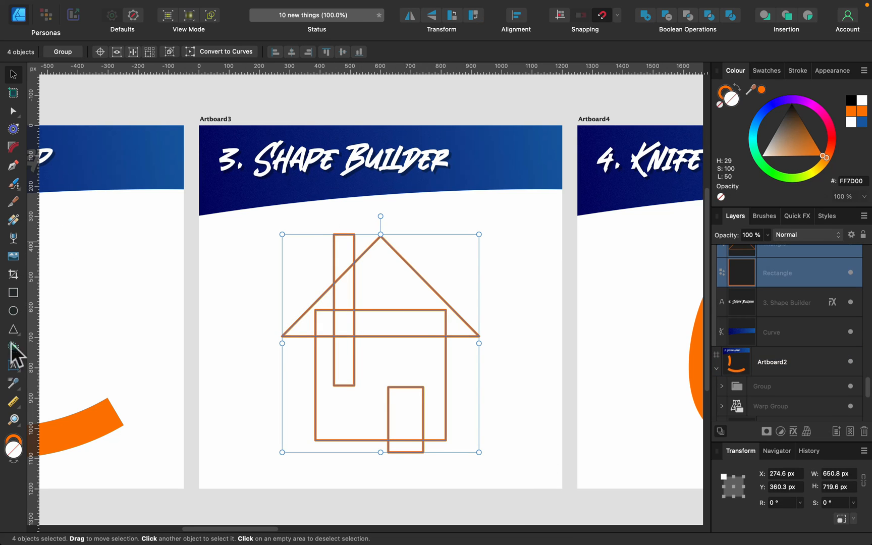
# Use the Shape Builder to add roof, chimney and walls into one solid orange house.
pyautogui.click(13, 347)
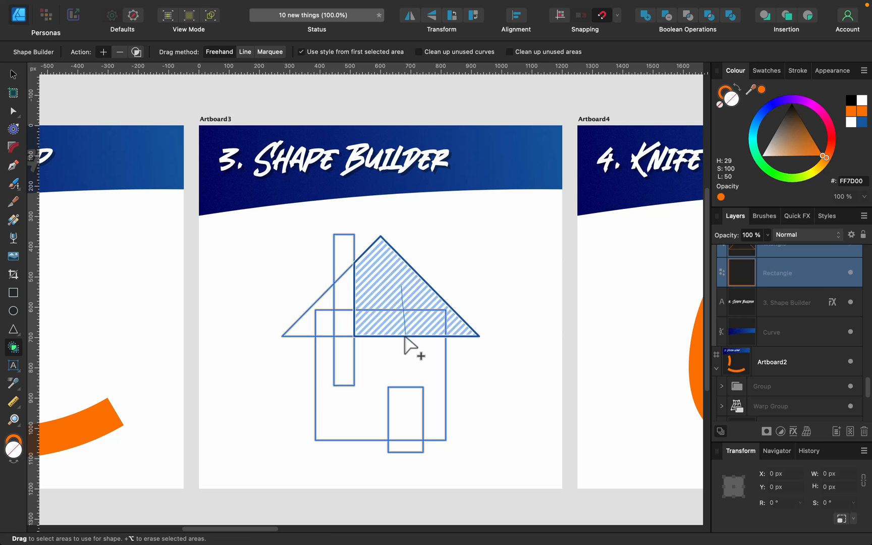
pyautogui.moveTo(411, 342); pyautogui.dragTo(334, 325)
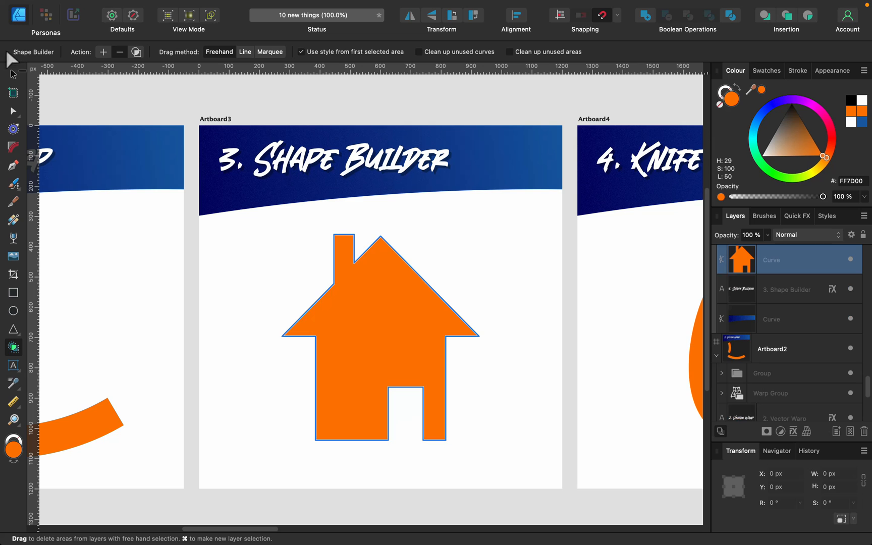
pyautogui.click(12, 74)
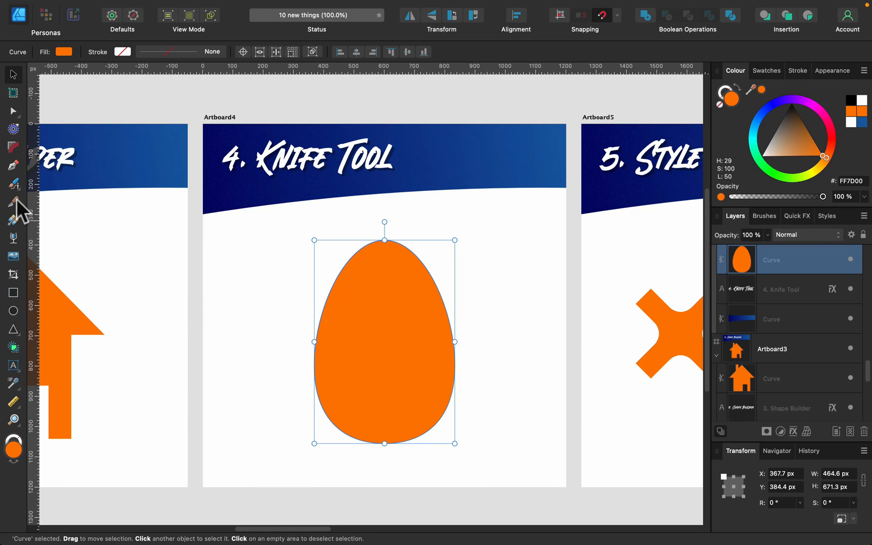
# Slice the orange egg with a zigzag knife cut and separate the top piece.
pyautogui.click(13, 203)
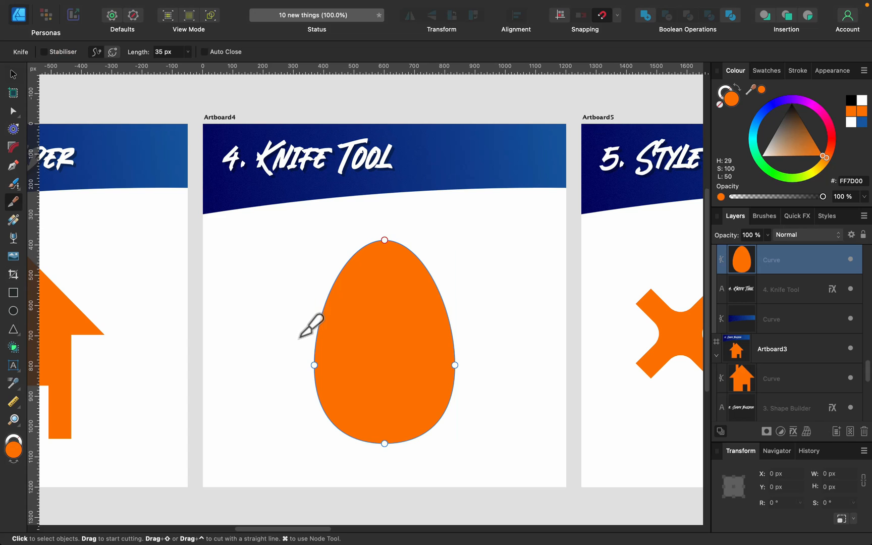
pyautogui.moveTo(312, 334); pyautogui.dragTo(406, 328)
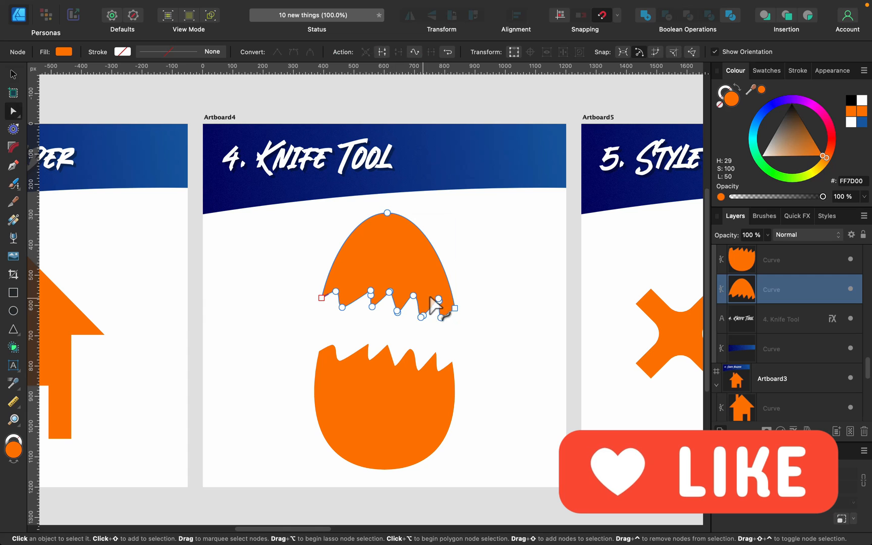
pyautogui.click(512, 251)
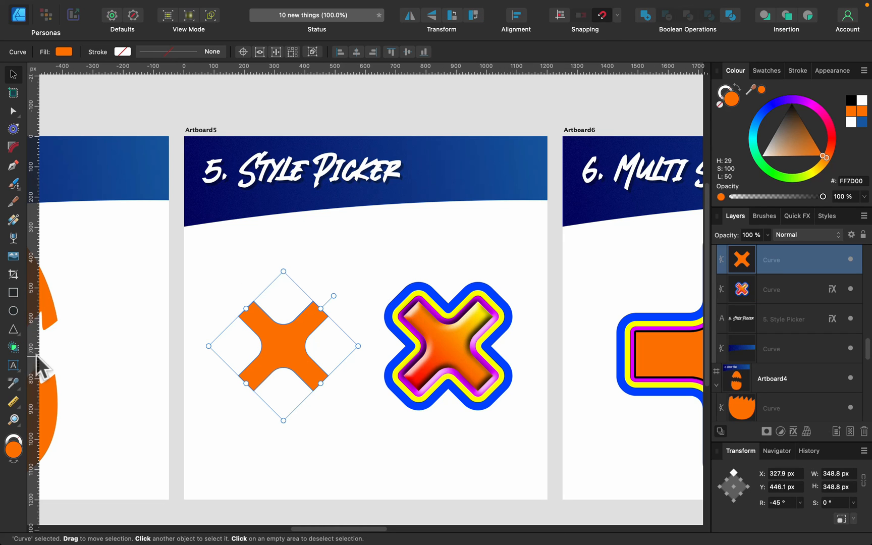
# Copy the glossy multi-outline style from the decorated X onto the plain orange X.
pyautogui.click(13, 382)
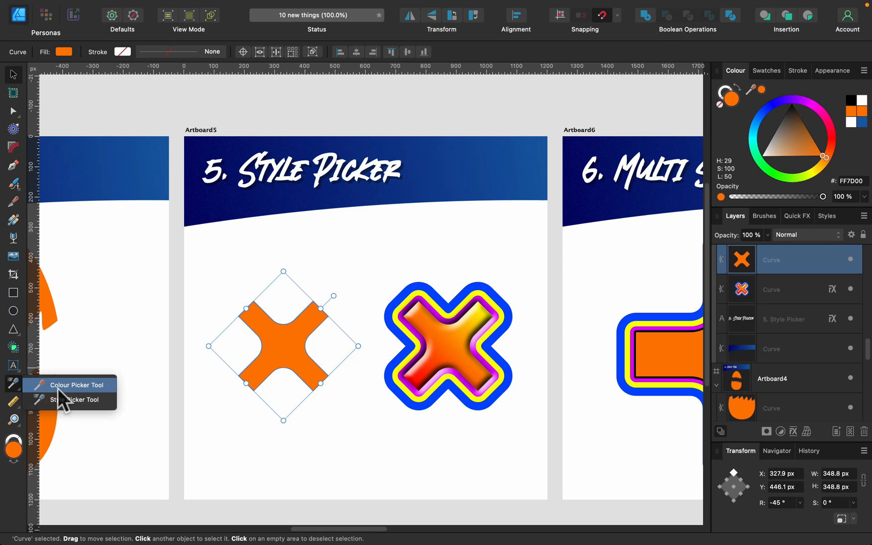
pyautogui.click(78, 385)
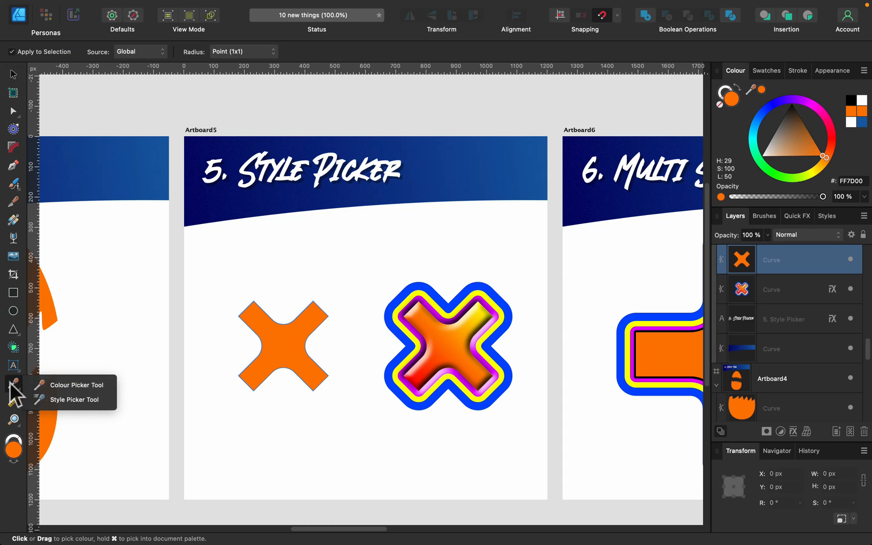
pyautogui.moveTo(73, 400)
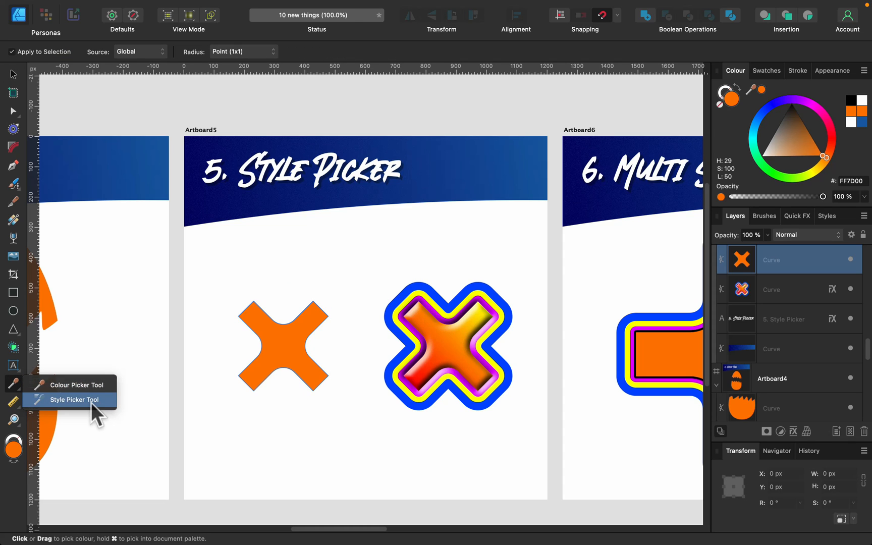
pyautogui.click(78, 400)
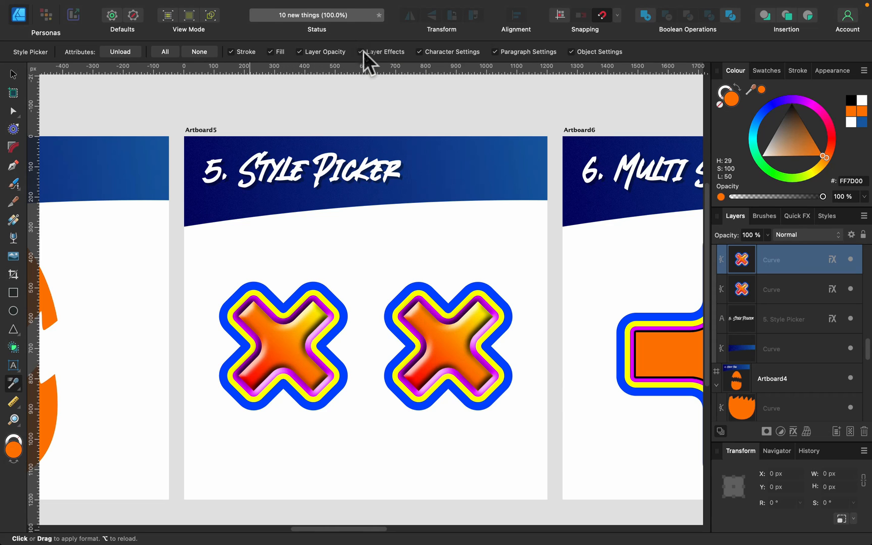
pyautogui.click(283, 345)
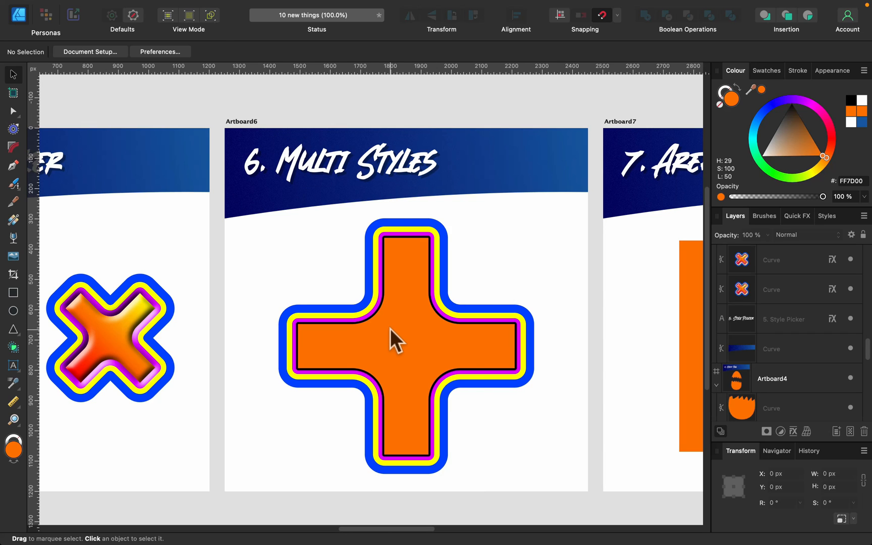
# Select the cross, duplicate its last Outline layer effect and colour the copy purple.
pyautogui.click(406, 343)
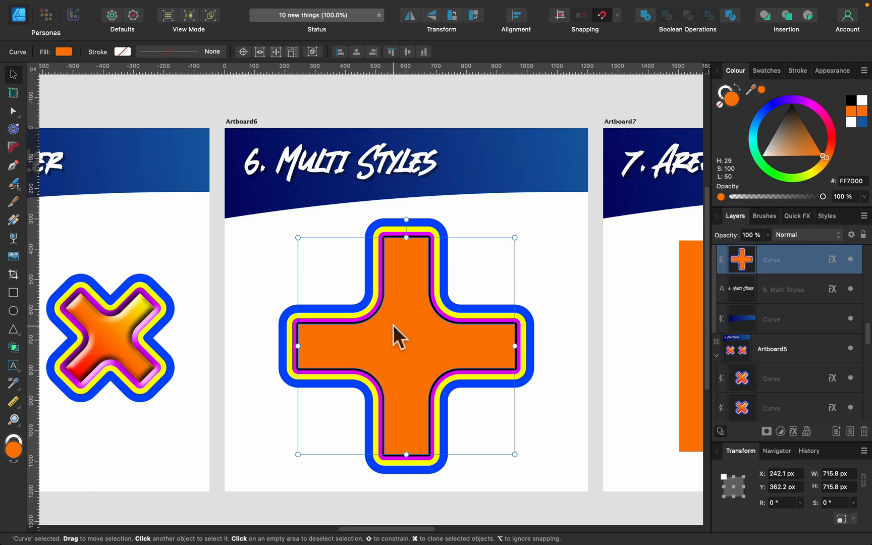
pyautogui.moveTo(818, 423)
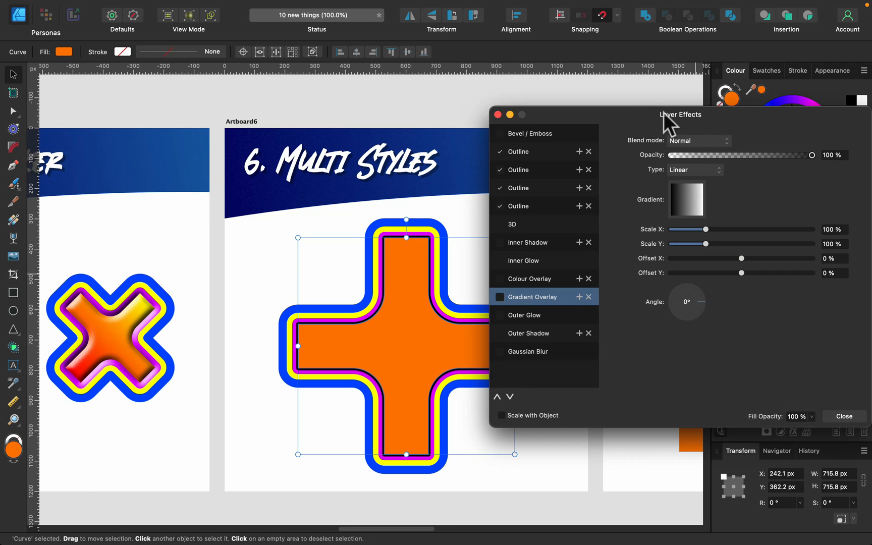
pyautogui.moveTo(679, 114); pyautogui.dragTo(726, 95)
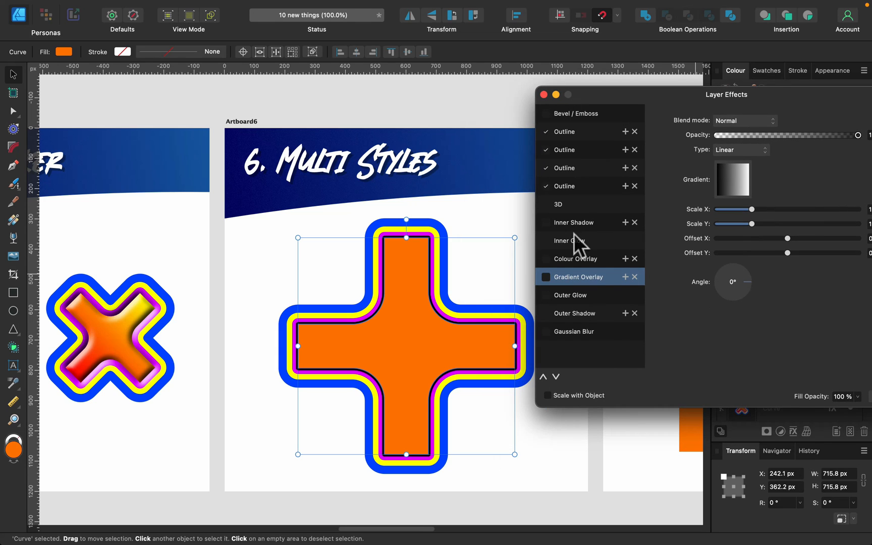
pyautogui.moveTo(597, 123)
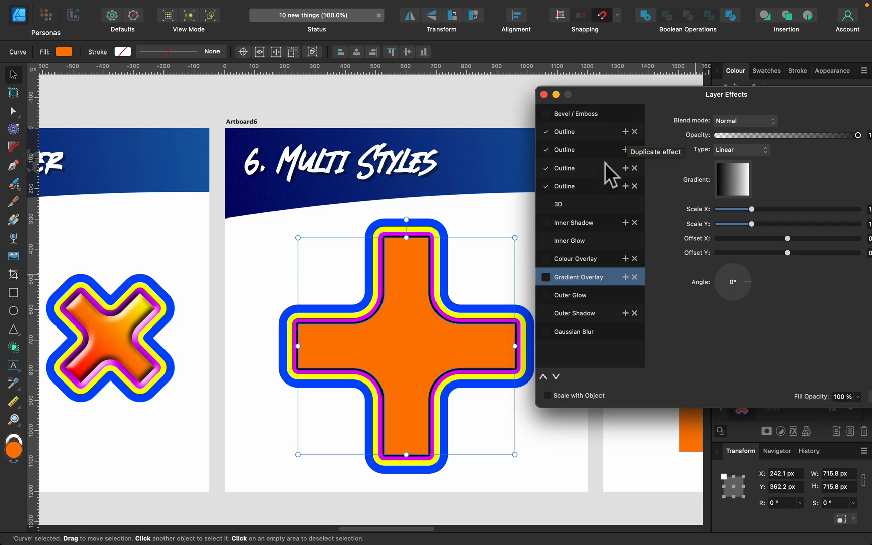
pyautogui.moveTo(629, 200)
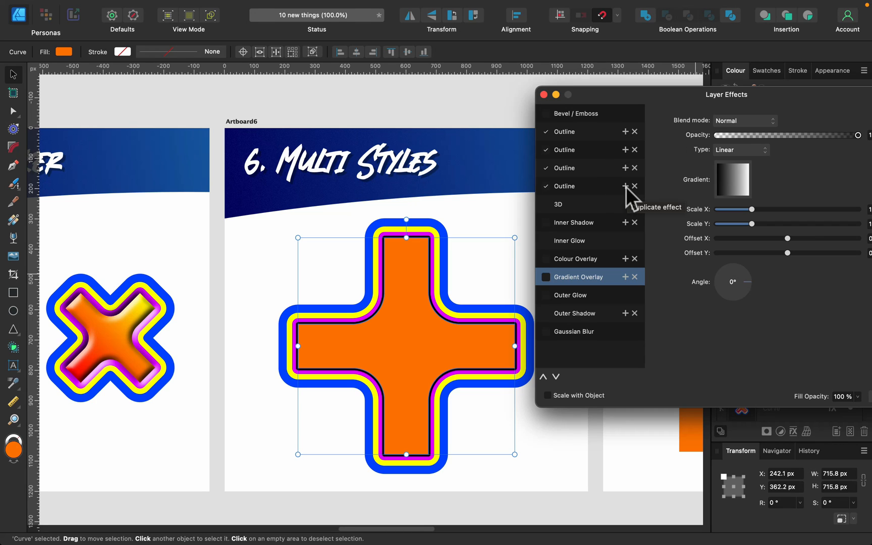
pyautogui.click(564, 186)
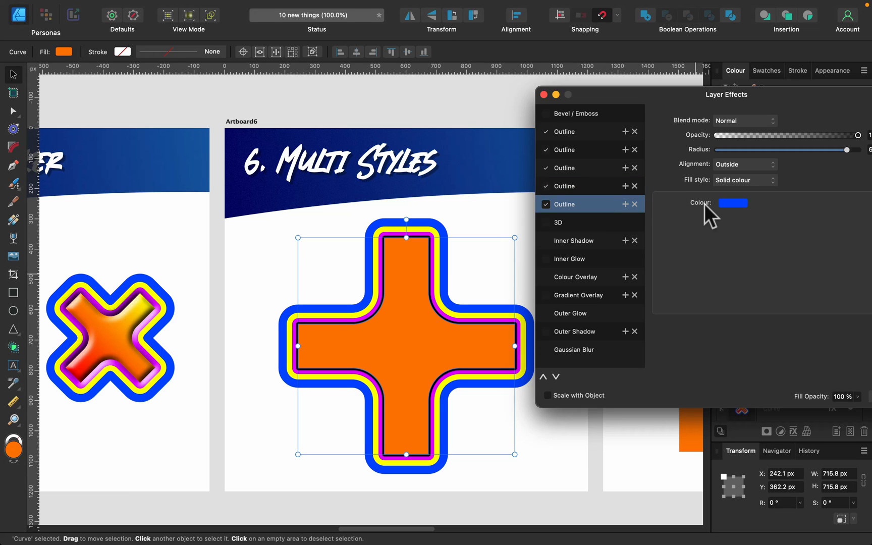
pyautogui.click(733, 203)
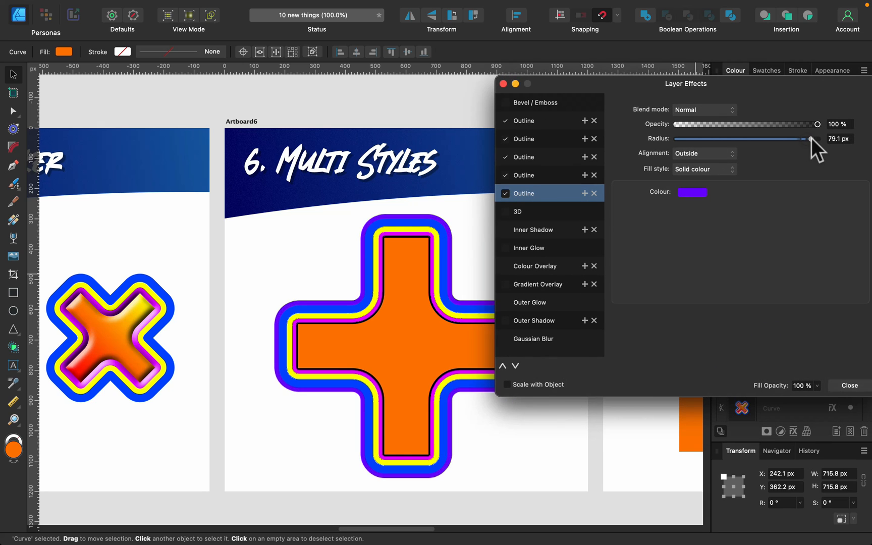
# Widen the new purple outline to 150 px and close the Layer Effects settings.
pyautogui.moveTo(814, 139); pyautogui.dragTo(807, 139)
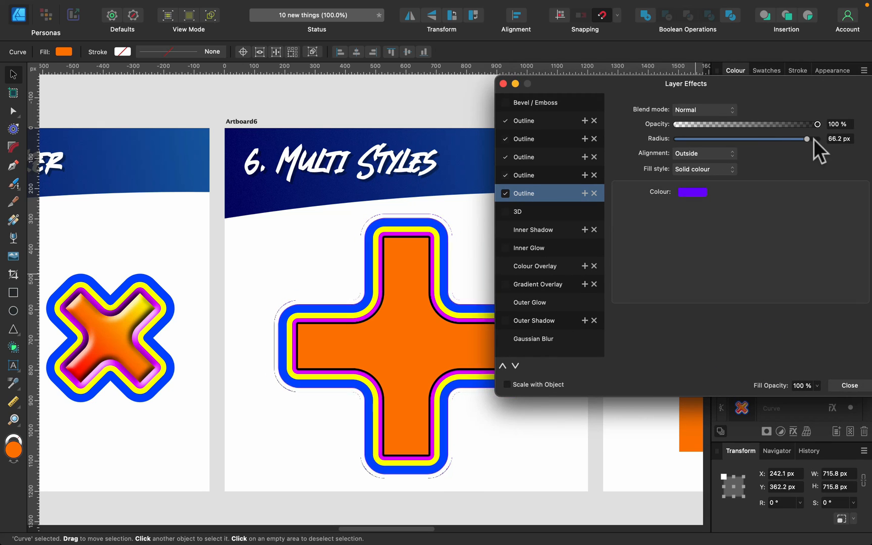
pyautogui.moveTo(807, 139); pyautogui.dragTo(818, 140)
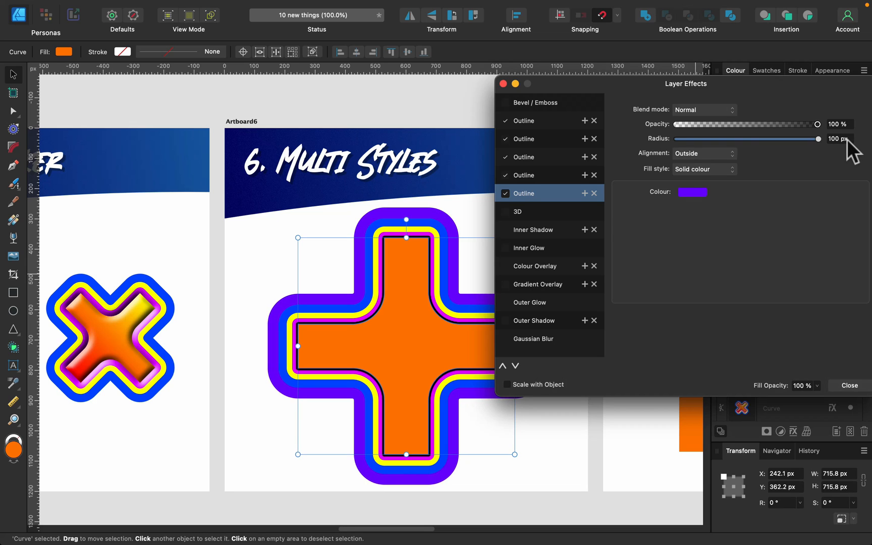
pyautogui.click(838, 138)
pyautogui.write('150')
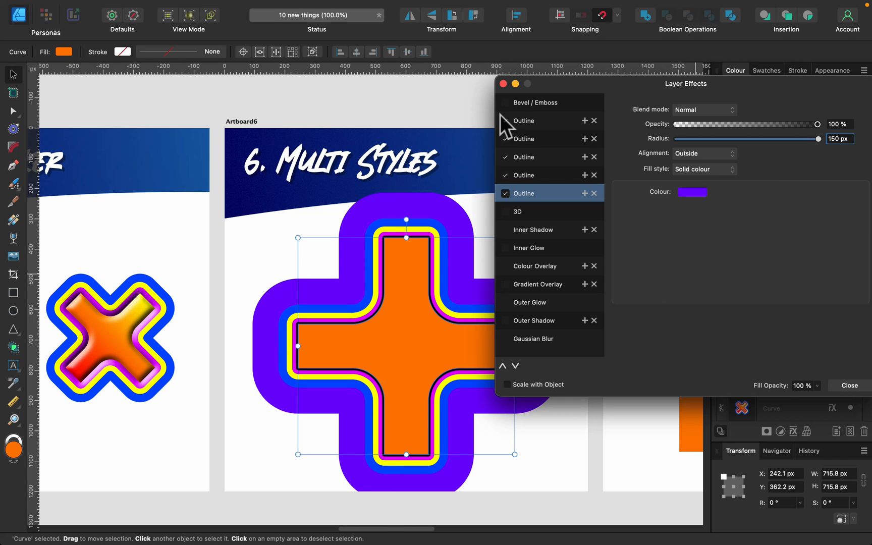
pyautogui.click(849, 386)
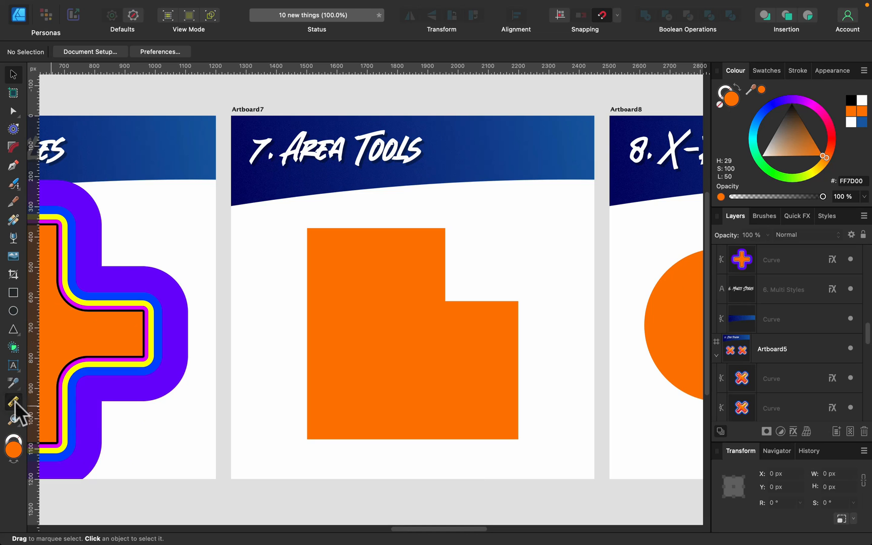
# Measure the top edge of the orange L-shape with the Measure Tool.
pyautogui.click(13, 403)
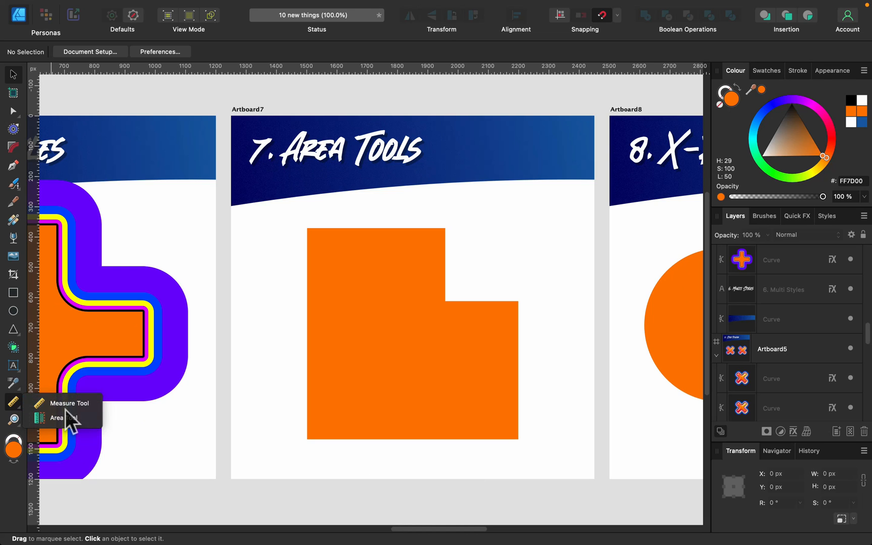
pyautogui.click(69, 403)
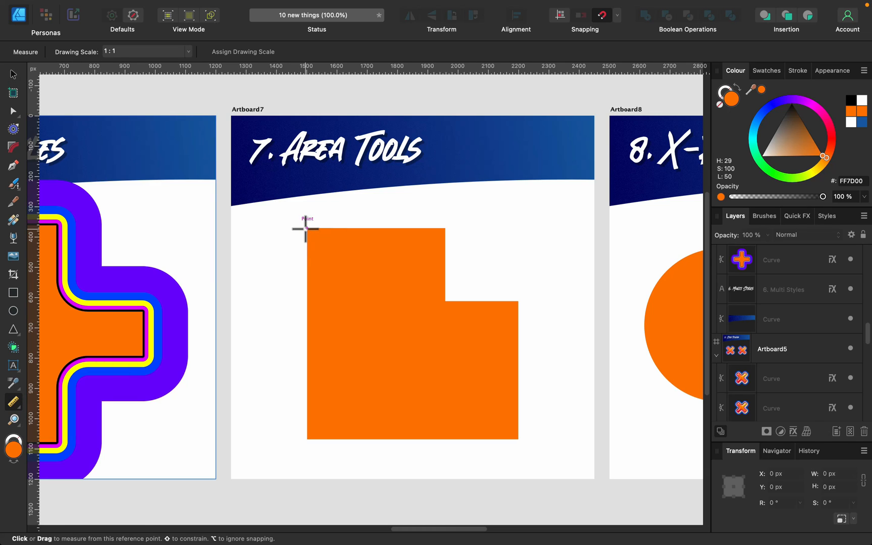
pyautogui.moveTo(306, 228); pyautogui.dragTo(443, 228)
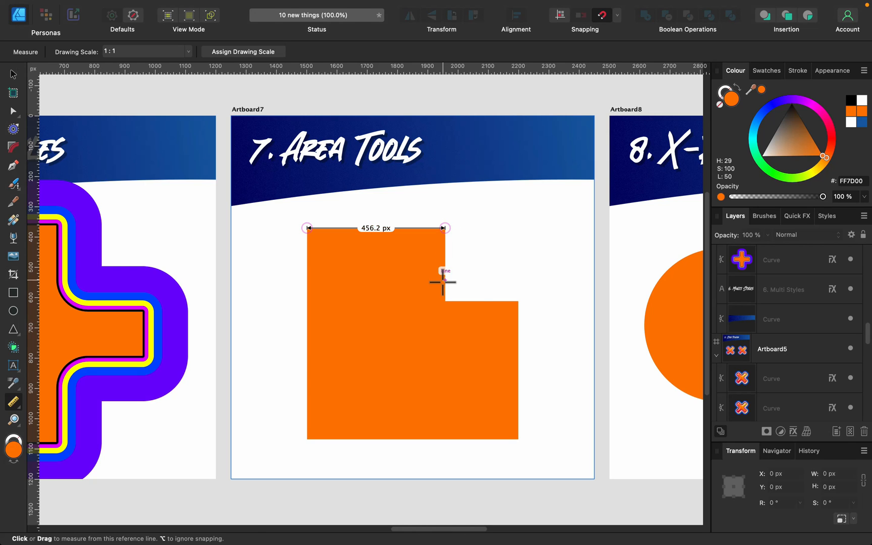
# Measure the L-shape's area and perimeter in centimetres (533.03 cm², 98.43 cm).
pyautogui.moveTo(445, 302); pyautogui.dragTo(308, 437)
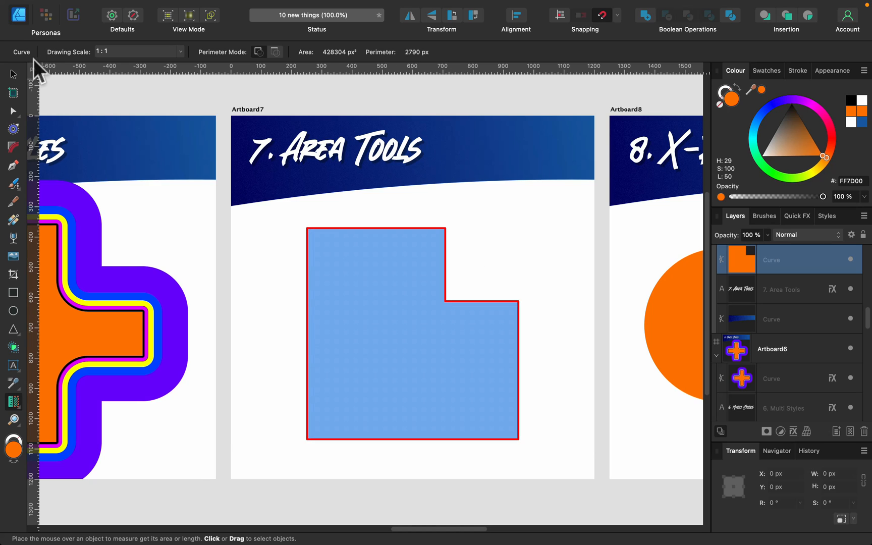
pyautogui.moveTo(39, 78)
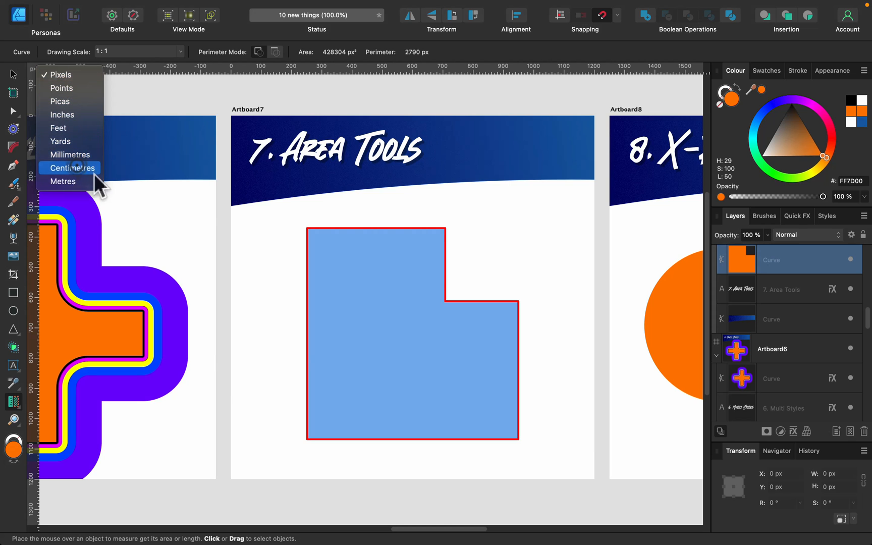
pyautogui.click(73, 168)
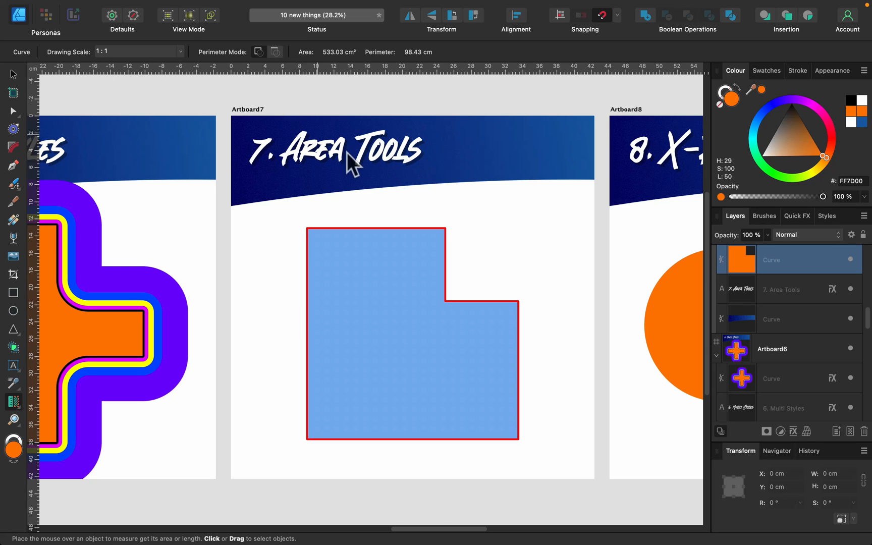
pyautogui.moveTo(378, 233)
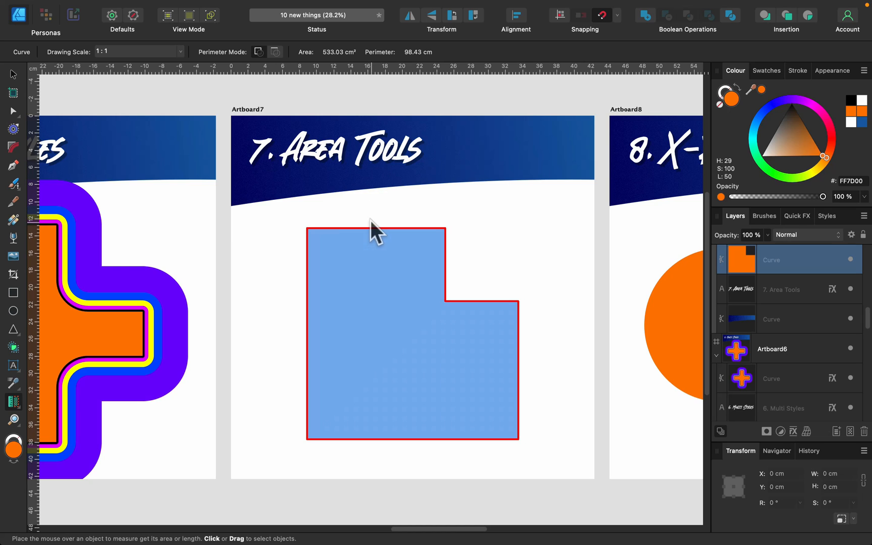
pyautogui.moveTo(331, 232)
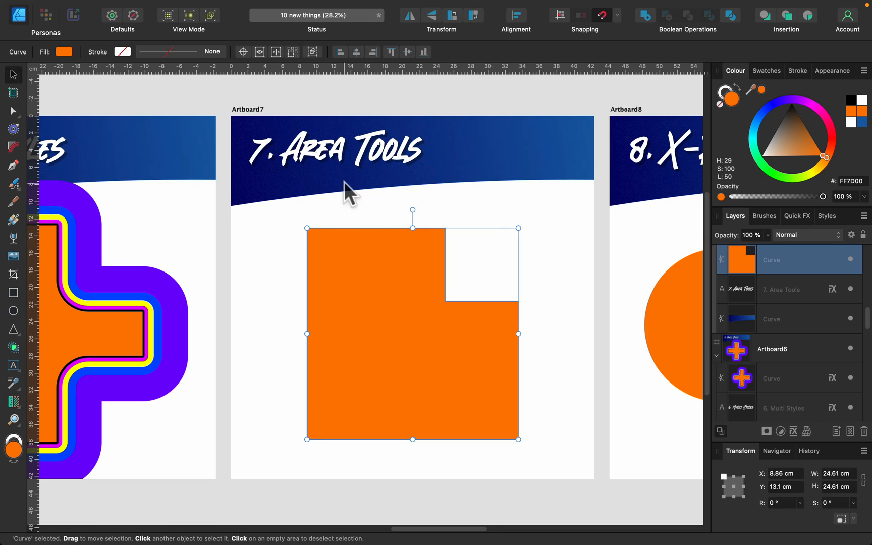
pyautogui.click(509, 214)
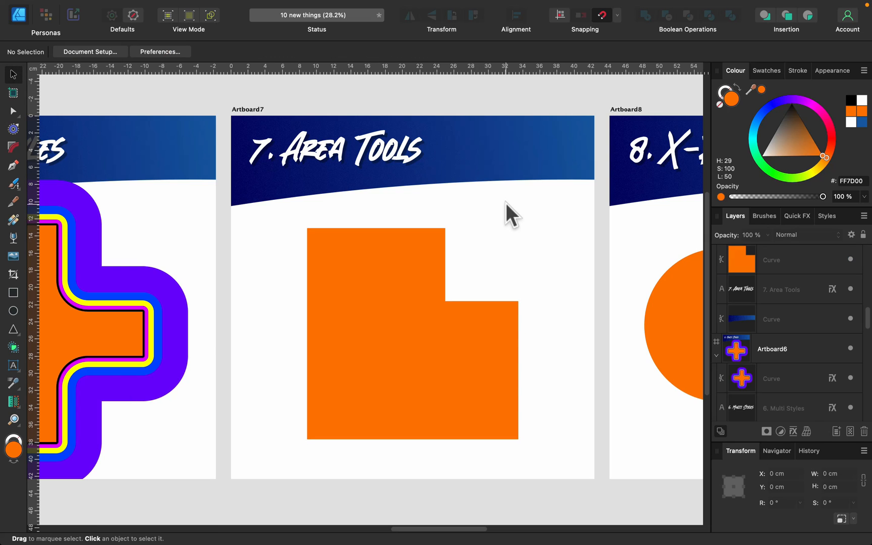
pyautogui.moveTo(384, 174)
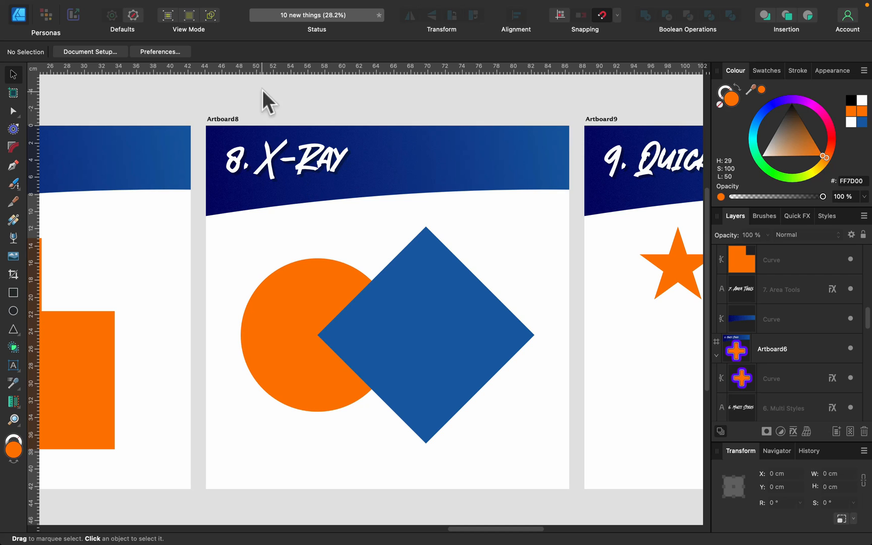
pyautogui.moveTo(287, 7)
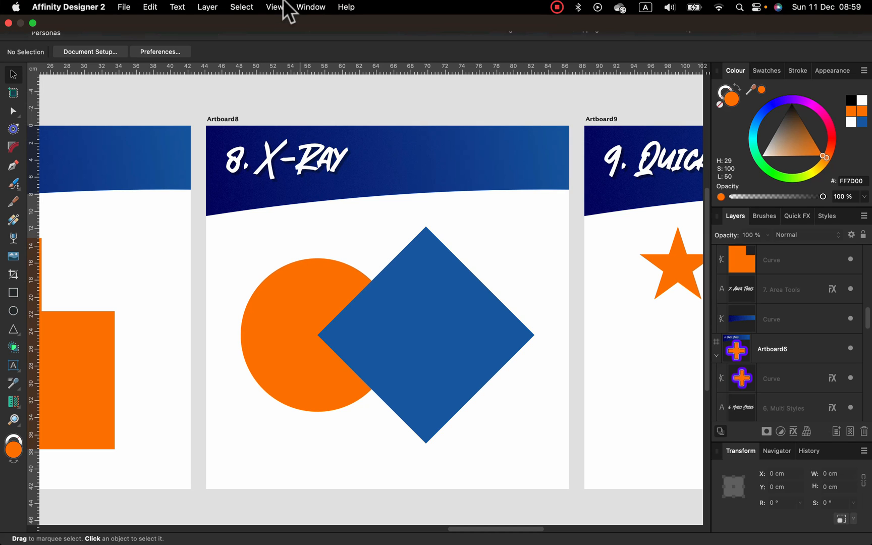
pyautogui.click(273, 7)
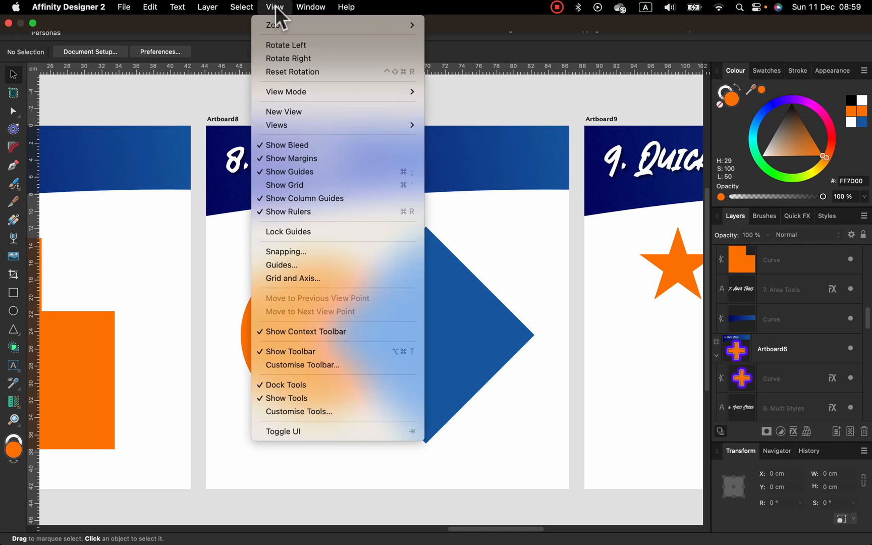
pyautogui.moveTo(325, 92)
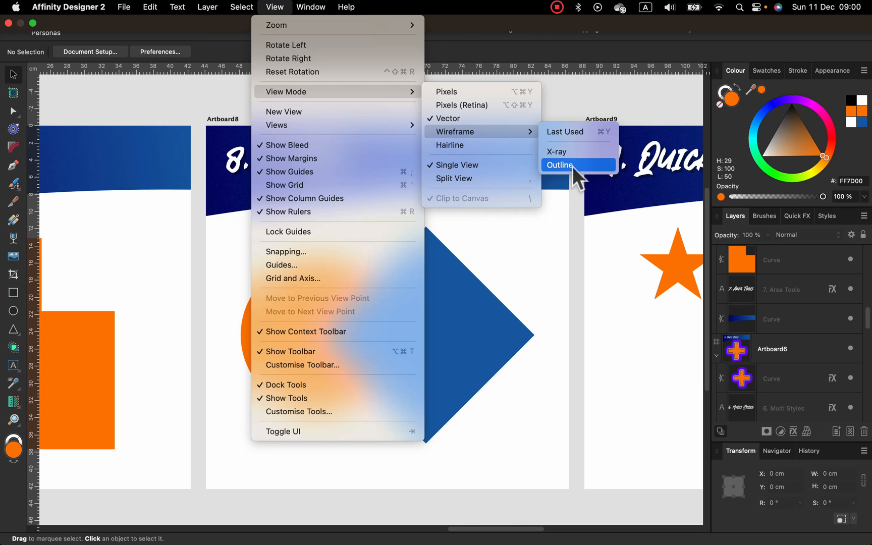
pyautogui.moveTo(565, 162)
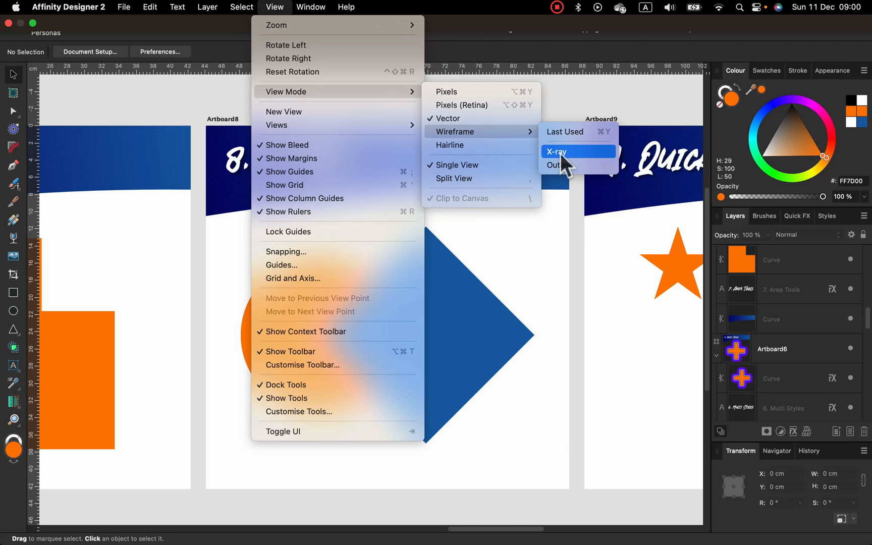
pyautogui.click(555, 151)
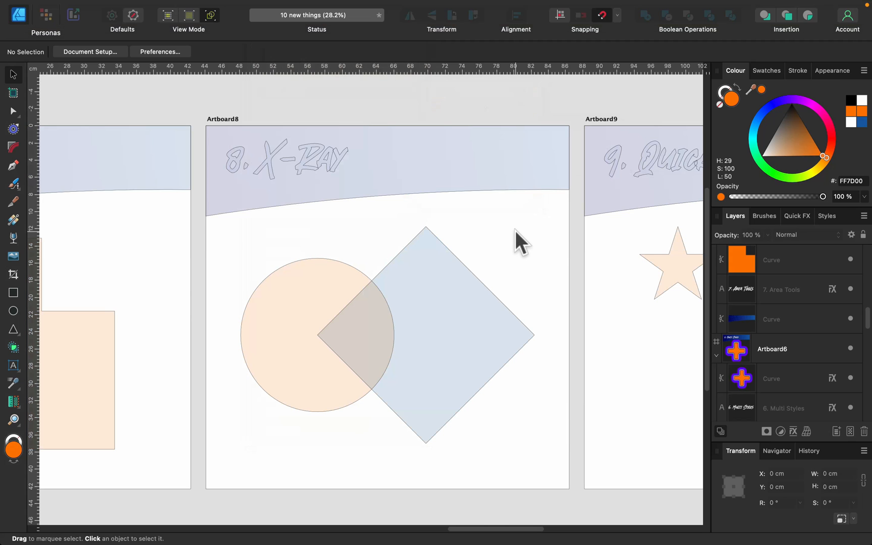
pyautogui.moveTo(520, 249)
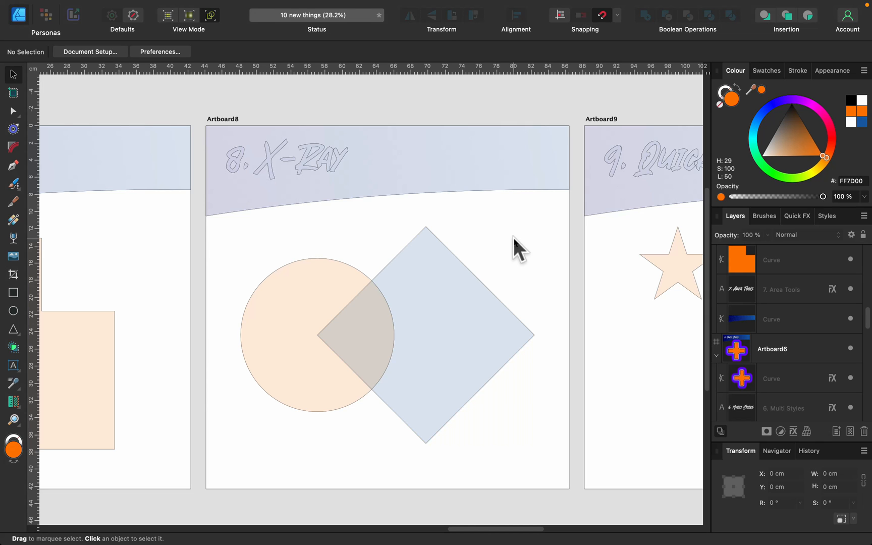
pyautogui.moveTo(482, 295)
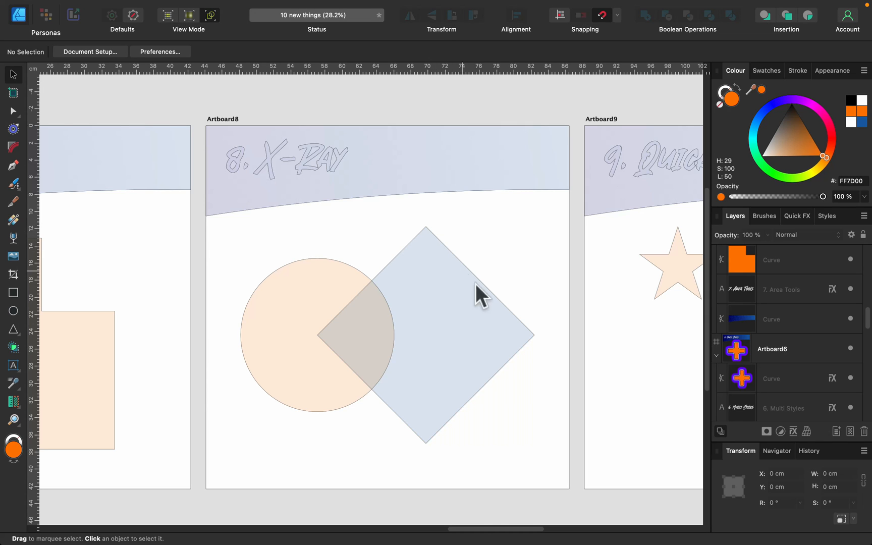
pyautogui.moveTo(448, 228)
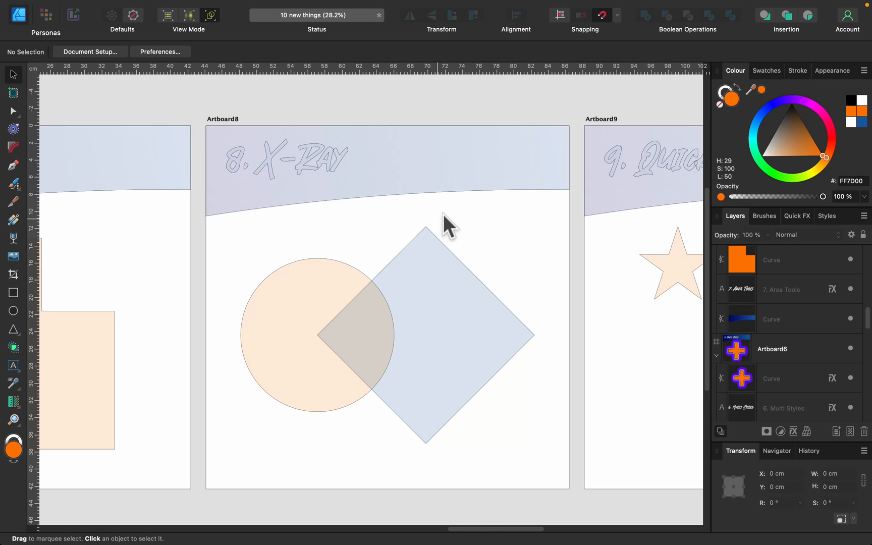
pyautogui.moveTo(442, 176)
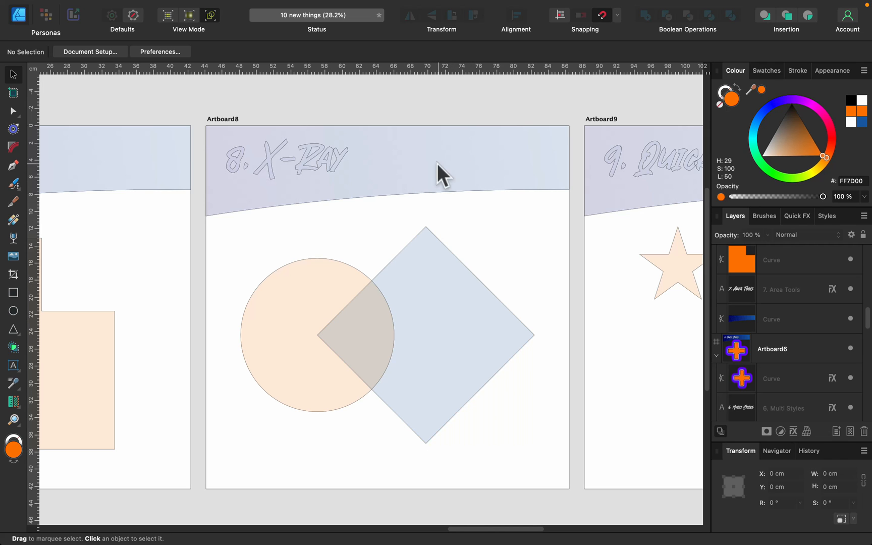
pyautogui.moveTo(368, 276)
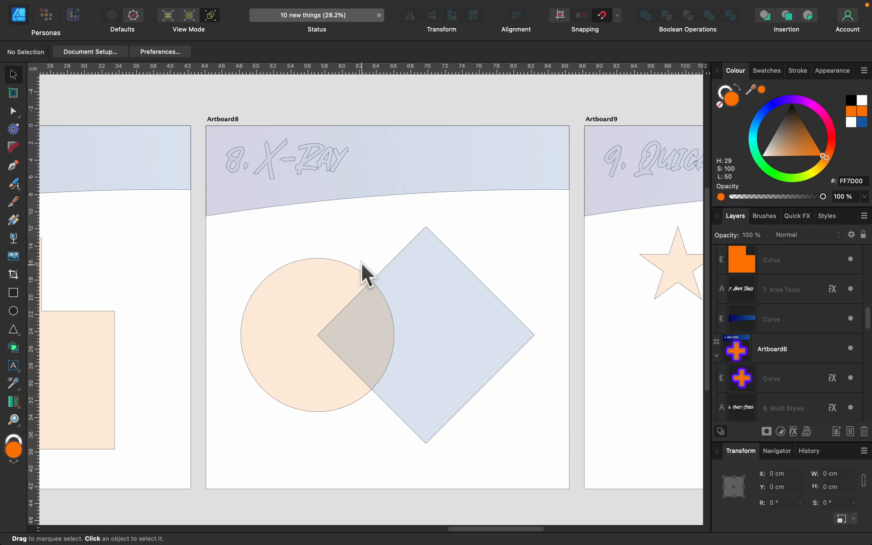
pyautogui.moveTo(301, 150)
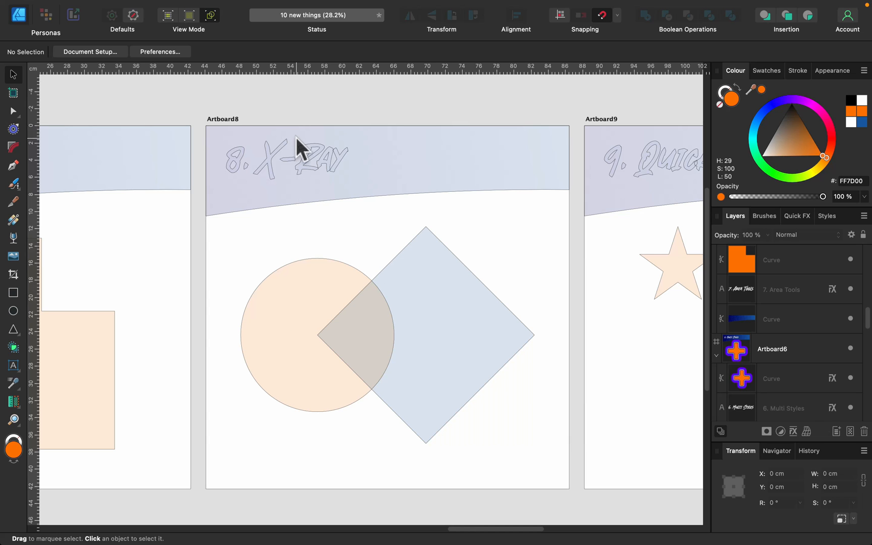
pyautogui.moveTo(392, 217)
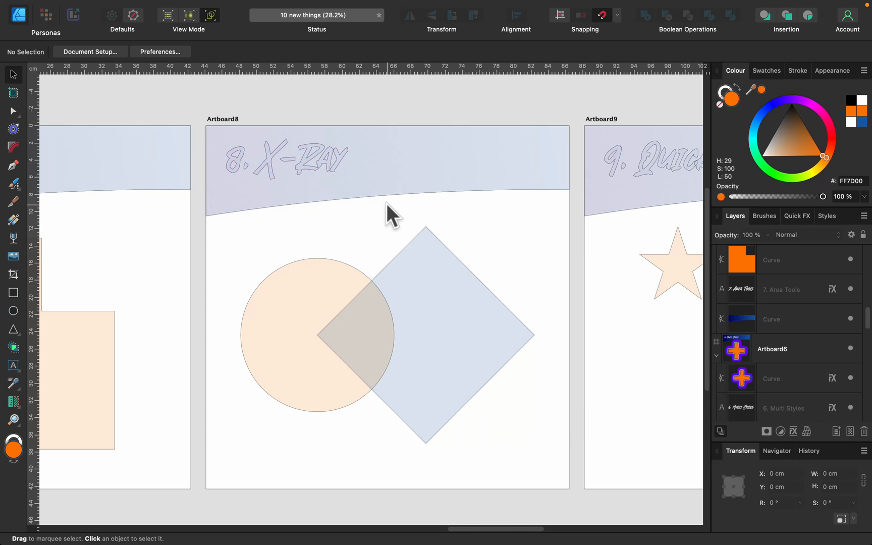
pyautogui.moveTo(402, 233)
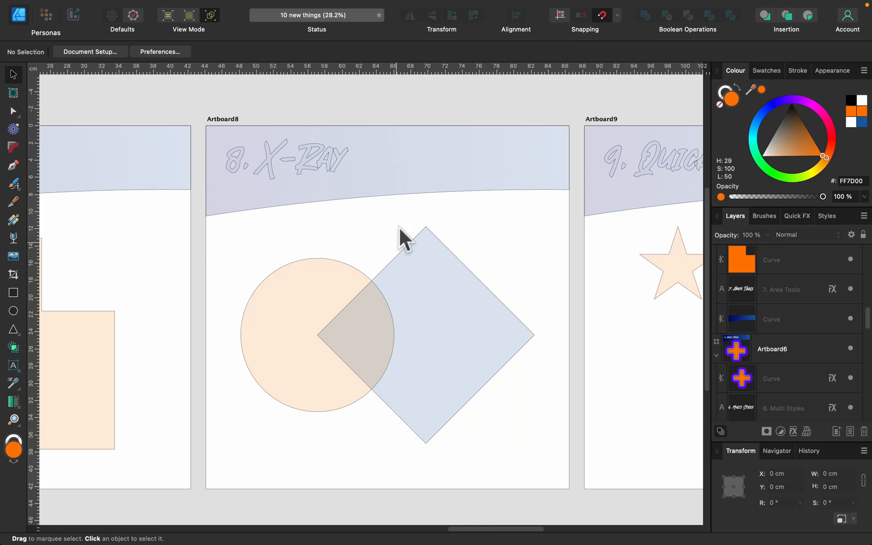
pyautogui.moveTo(390, 210)
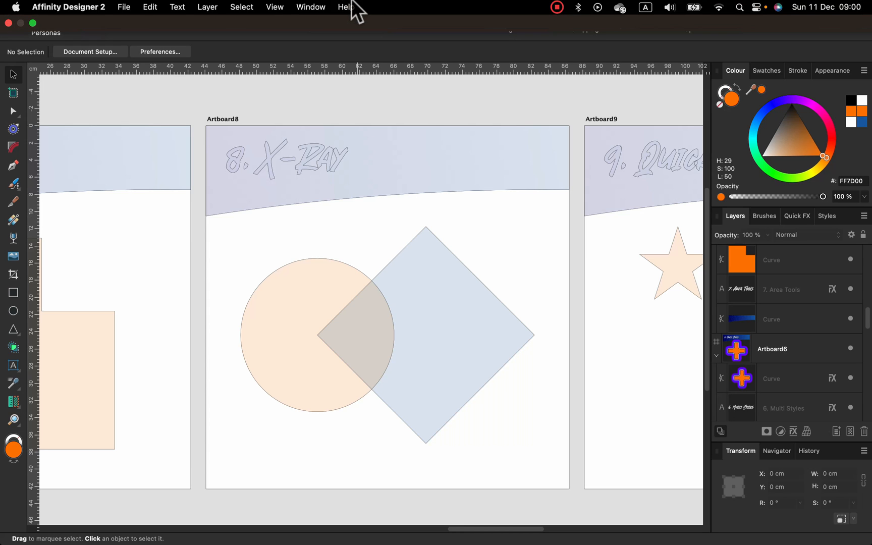
pyautogui.click(274, 7)
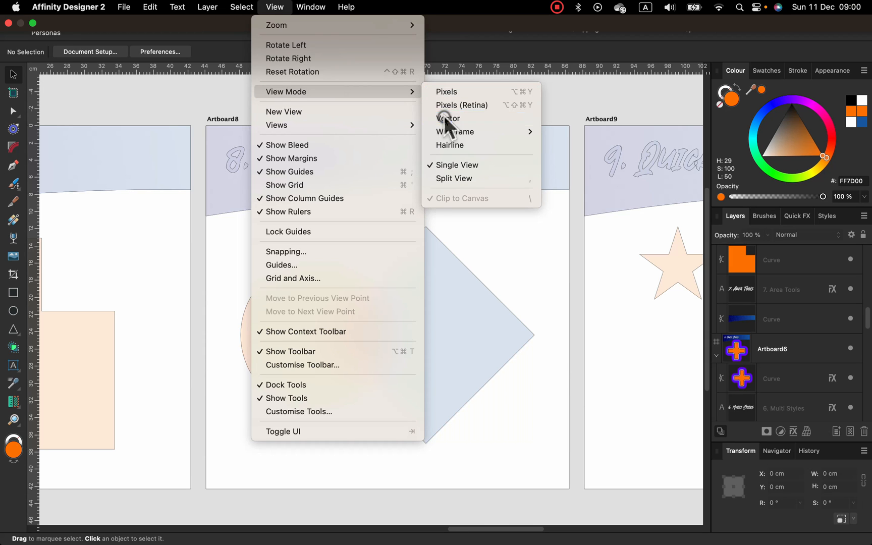
pyautogui.click(449, 118)
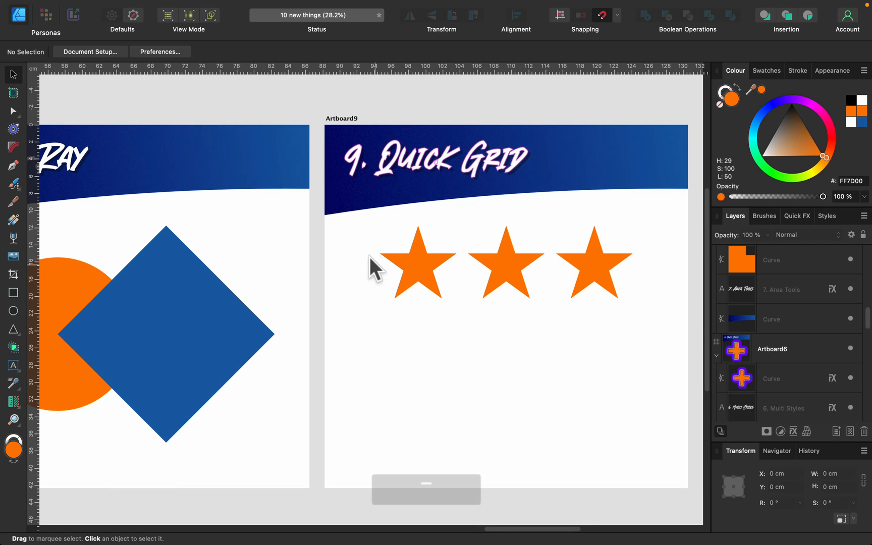
# Marquee-select the three orange stars and delete them.
pyautogui.moveTo(373, 266); pyautogui.dragTo(654, 331)
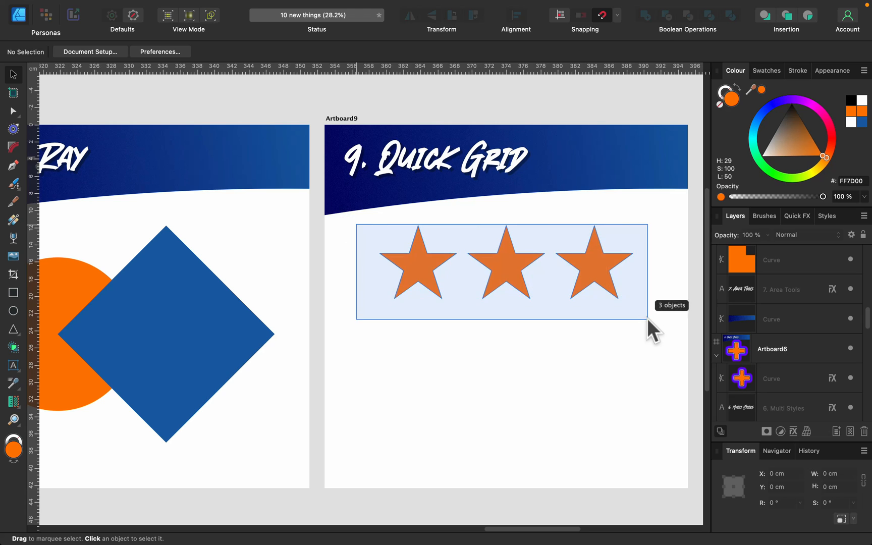
pyautogui.click(436, 157)
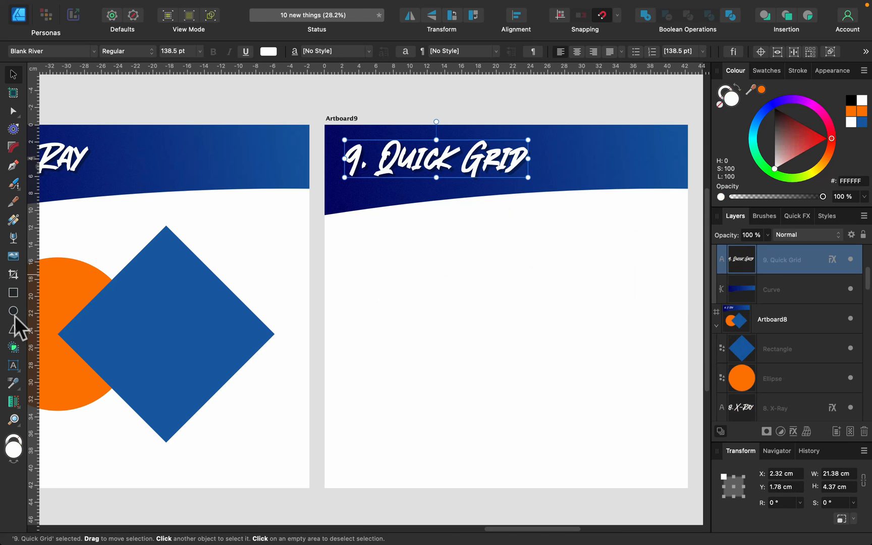
pyautogui.moveTo(372, 238); pyautogui.dragTo(453, 317)
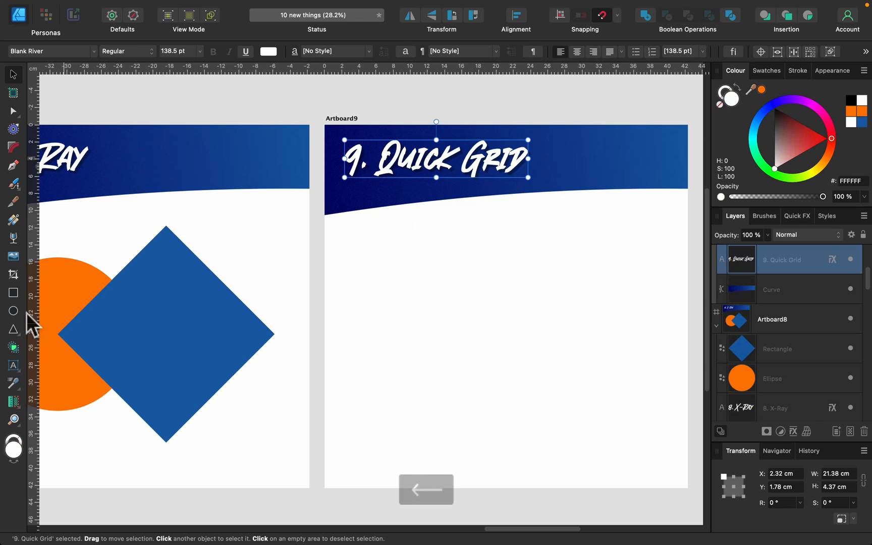
# Draw an orange circle with the Ellipse Tool and expand it into a quick grid of circles.
pyautogui.moveTo(375, 242); pyautogui.dragTo(434, 273)
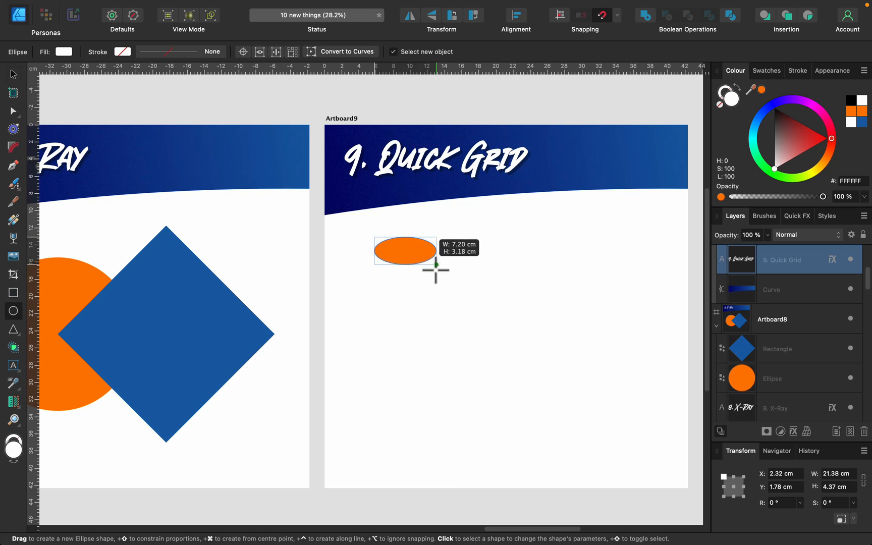
pyautogui.moveTo(435, 272); pyautogui.dragTo(426, 261)
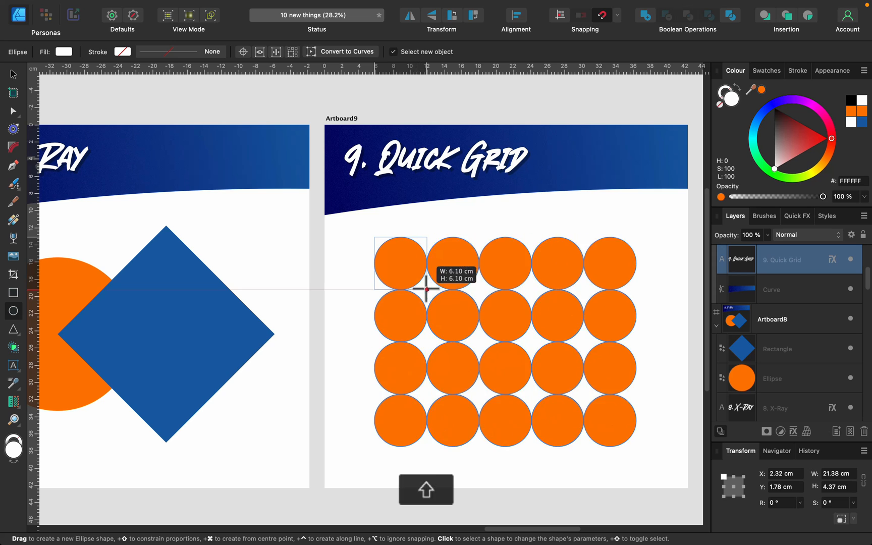
pyautogui.moveTo(428, 288); pyautogui.dragTo(399, 281)
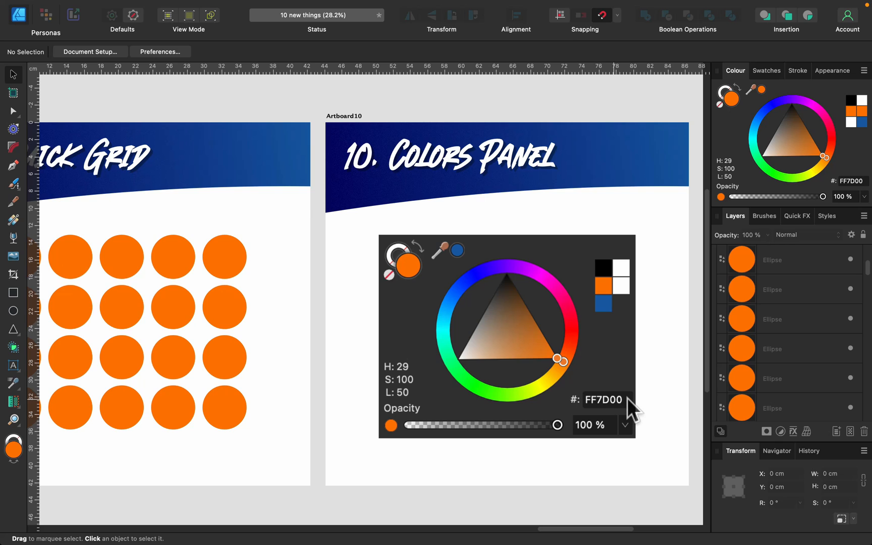
pyautogui.moveTo(579, 264)
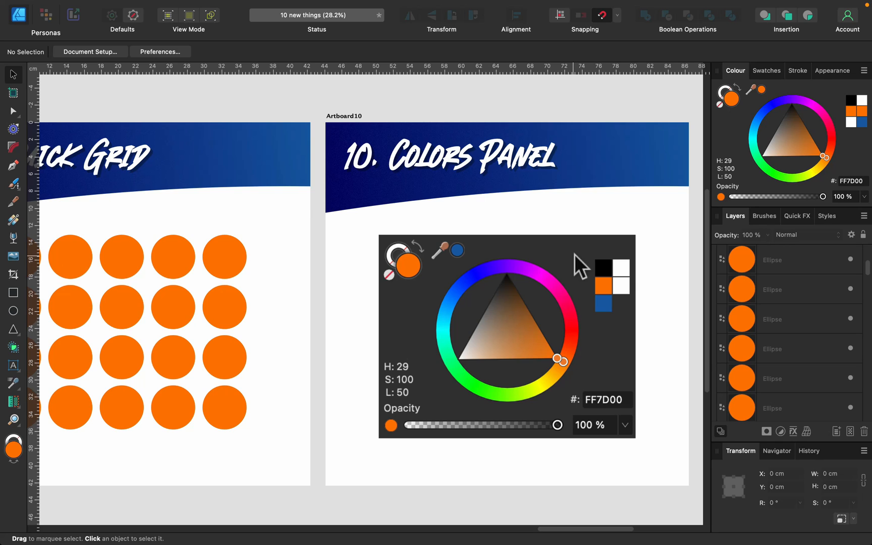
pyautogui.moveTo(611, 331)
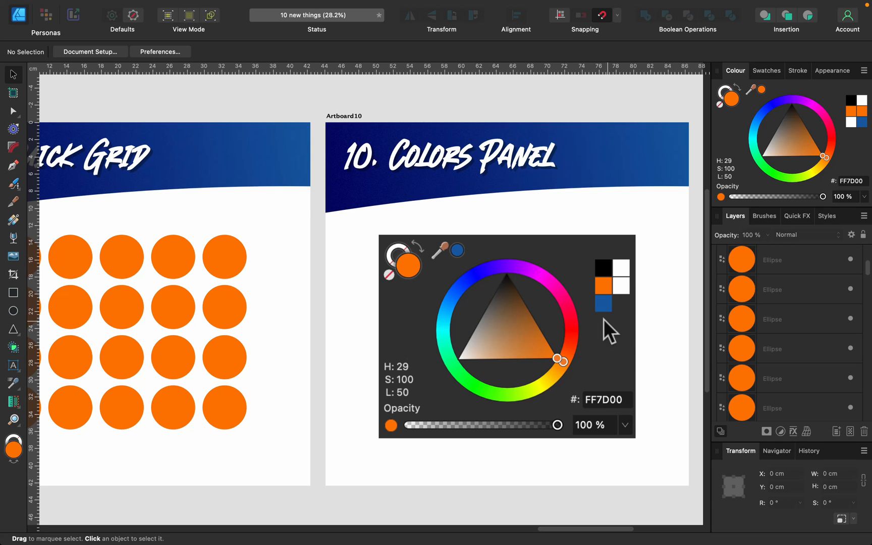
pyautogui.moveTo(615, 287)
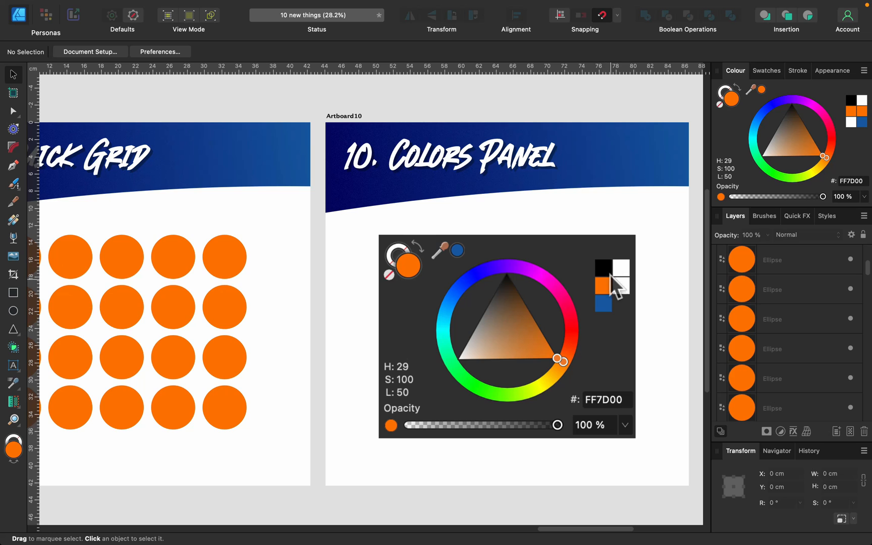
pyautogui.moveTo(619, 341)
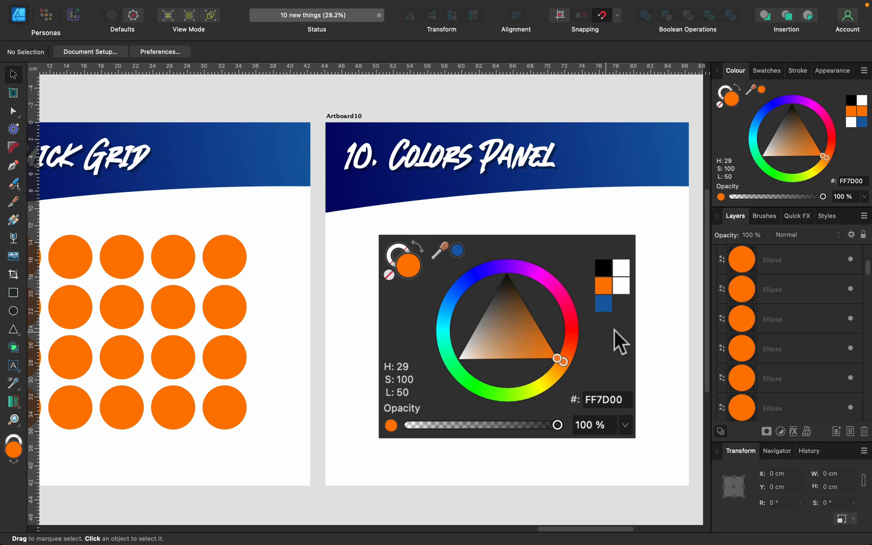
pyautogui.moveTo(623, 312)
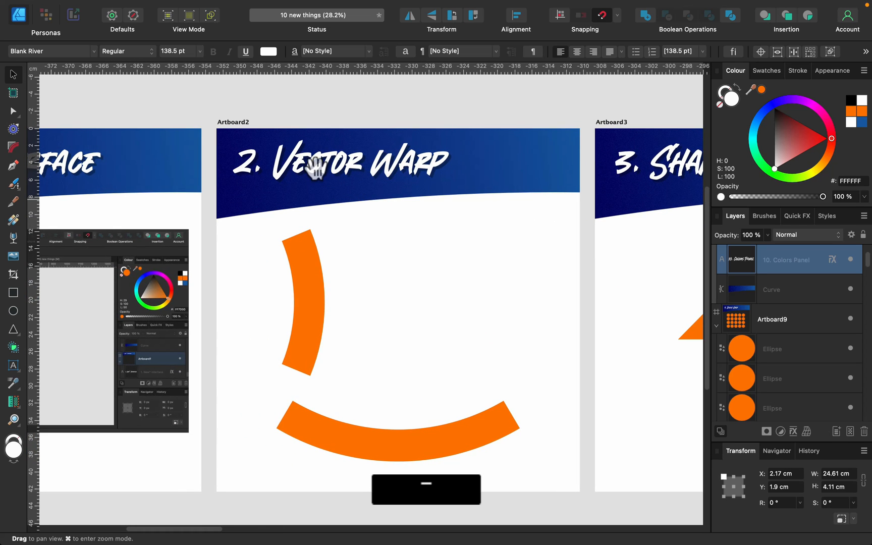
pyautogui.moveTo(167, 188)
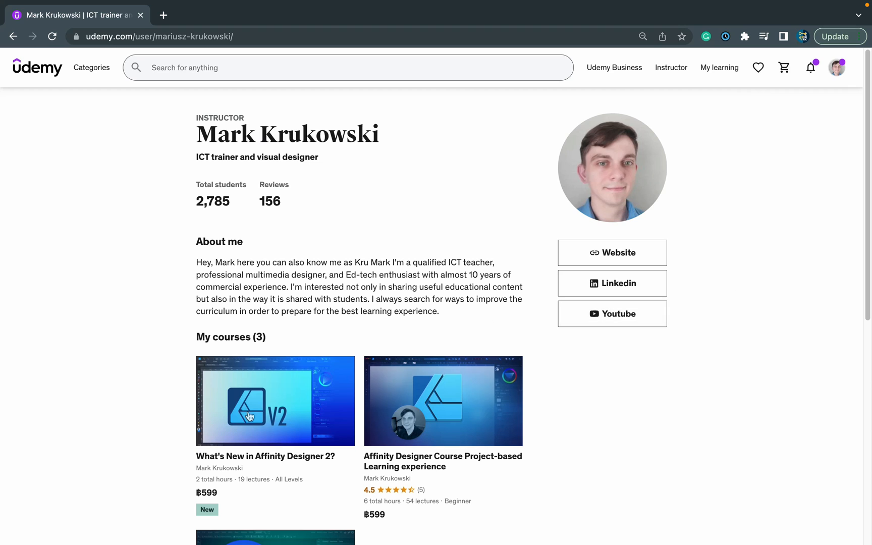
# Open the 'What's New in Affinity Designer 2?' course showing its New Tools lectures.
pyautogui.click(274, 401)
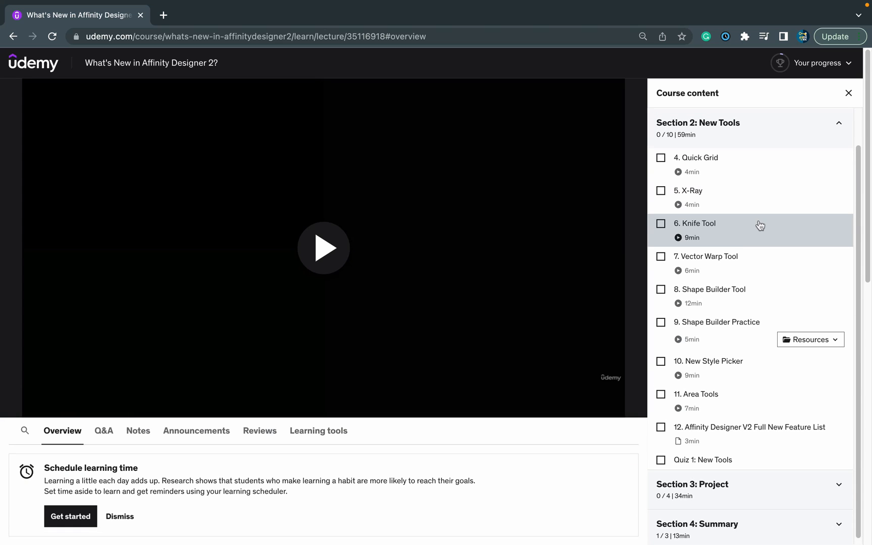